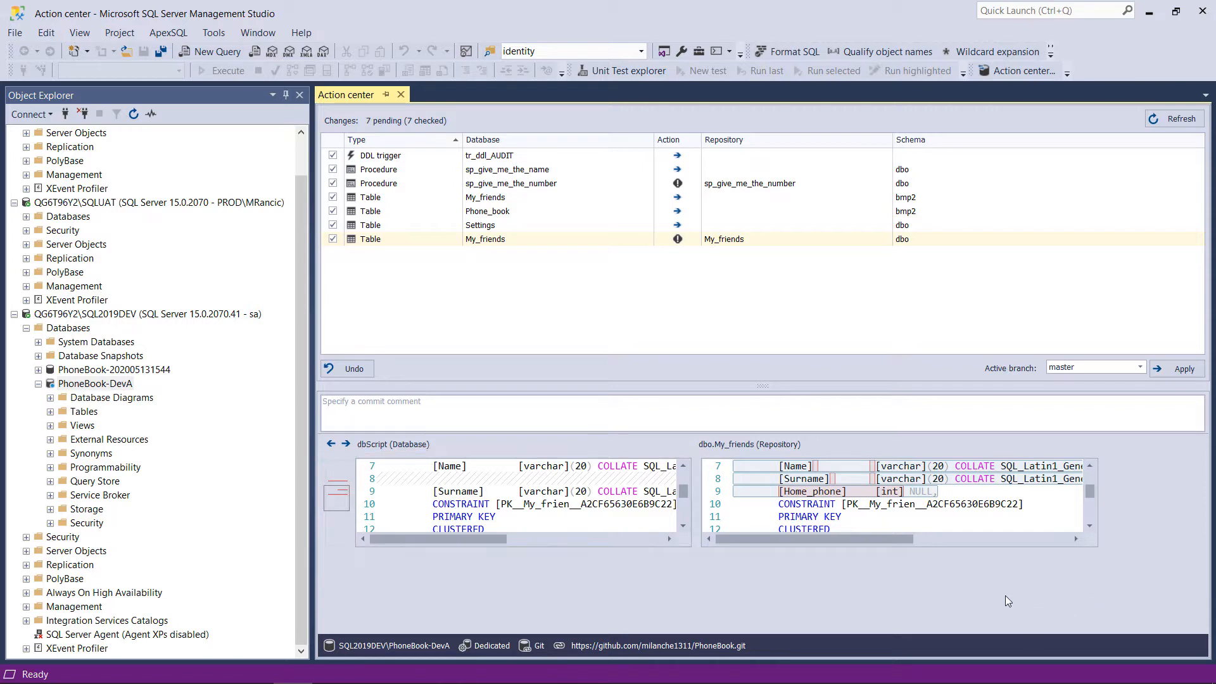
mouse_move(372, 303)
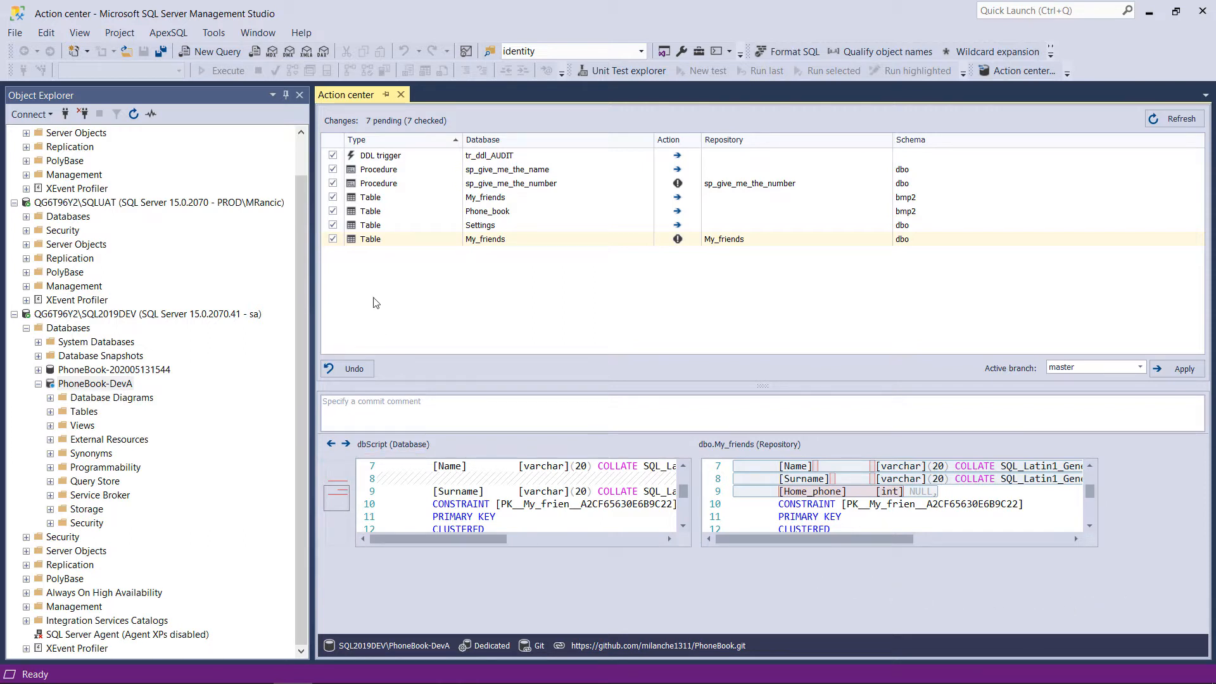
Enter the new branch name PhoneBook V1.2 in the repository's branch find-or-create box.
left_click(167, 33)
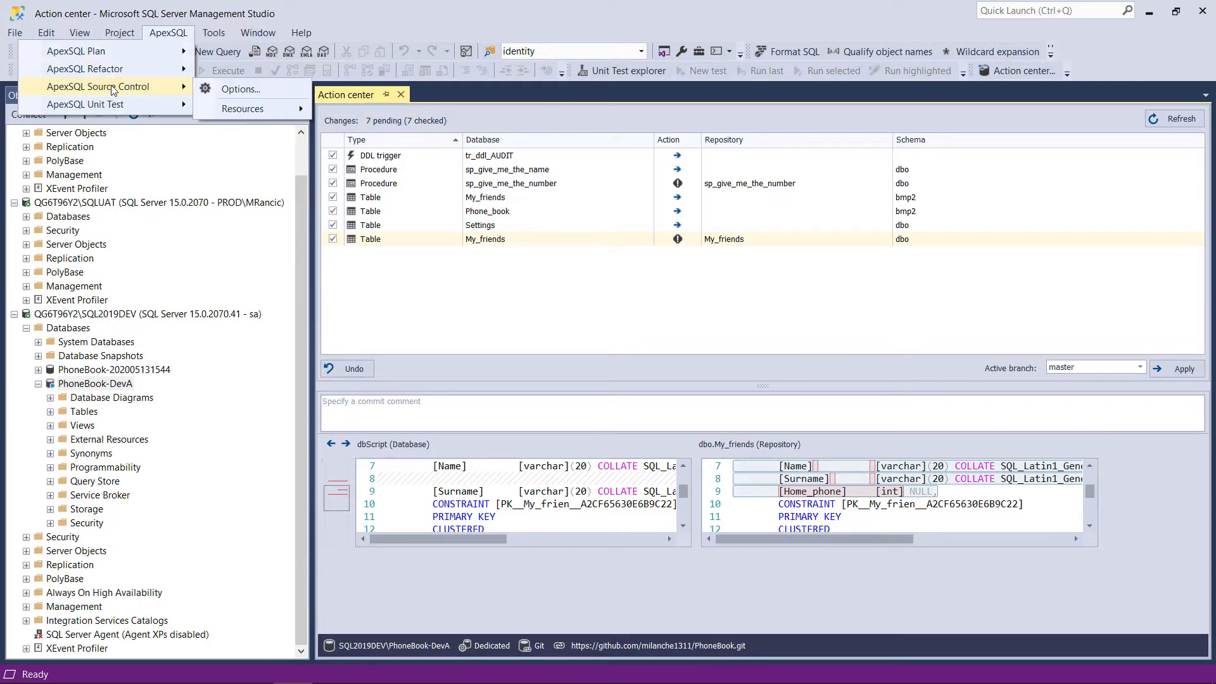
mouse_move(40, 88)
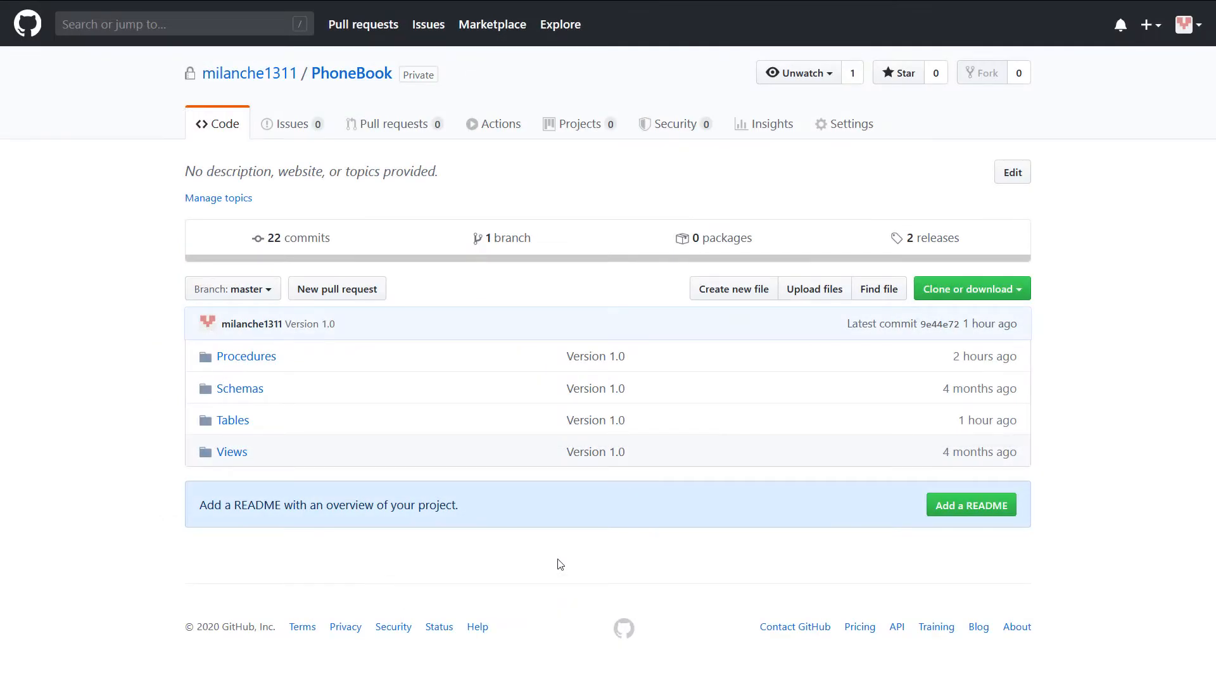
left_click(232, 287)
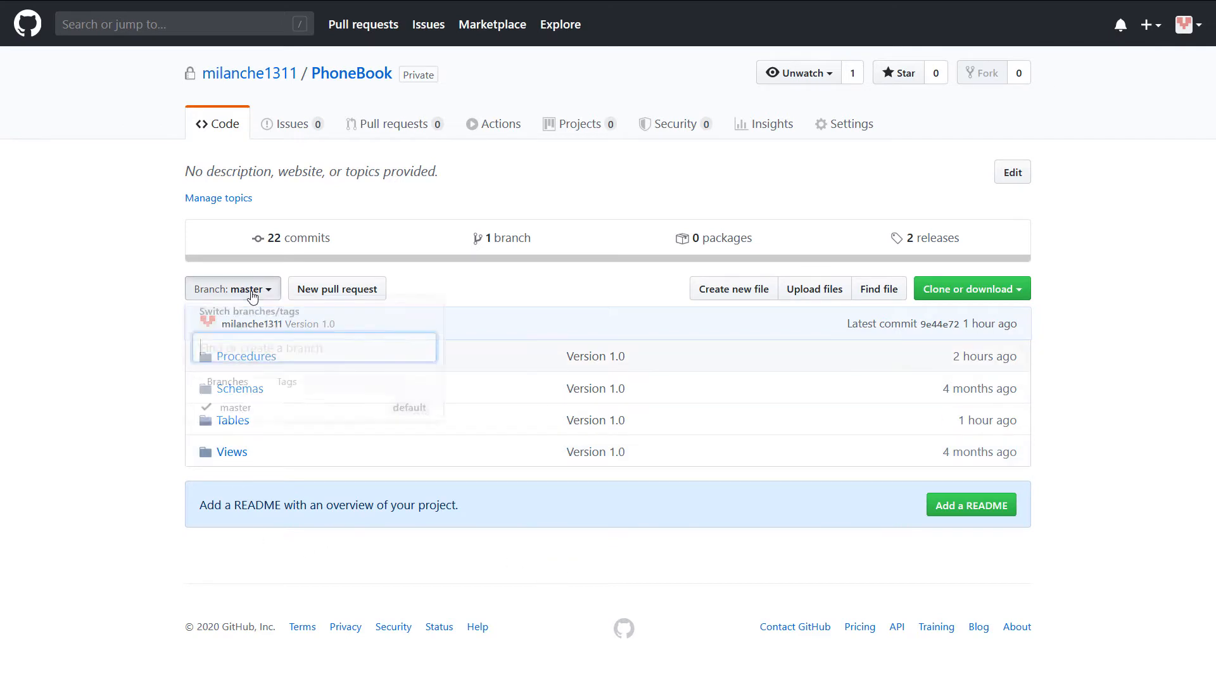
type("PhoneBook V")
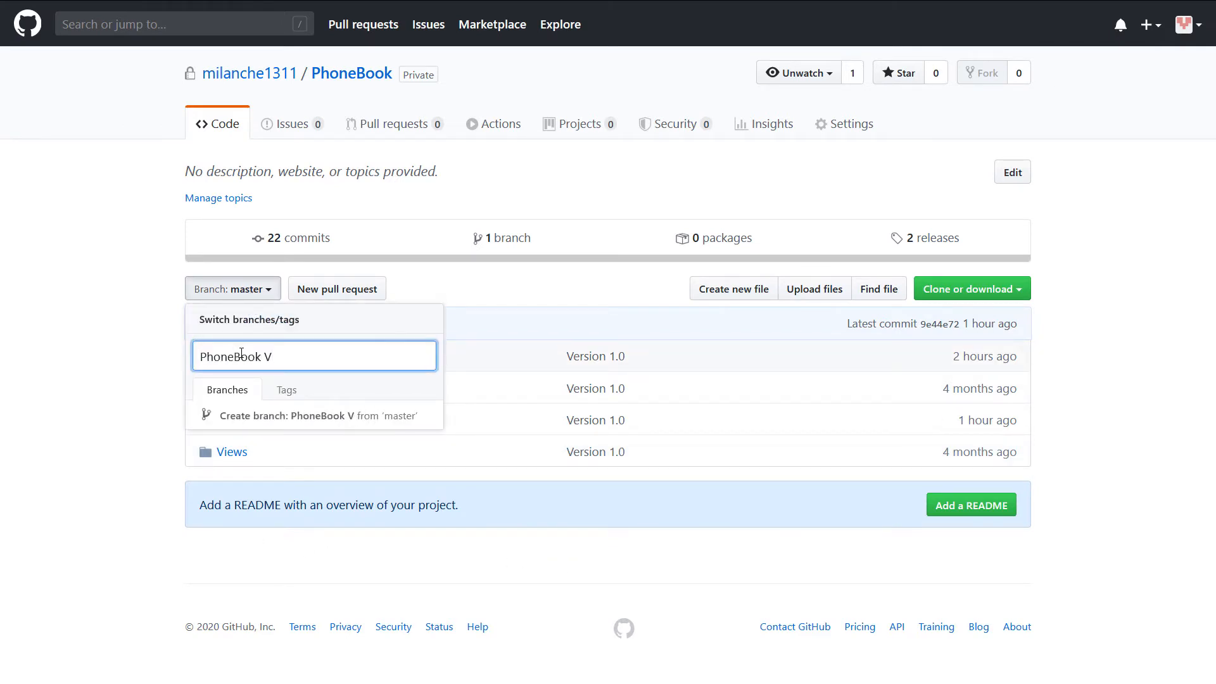
type("1.2")
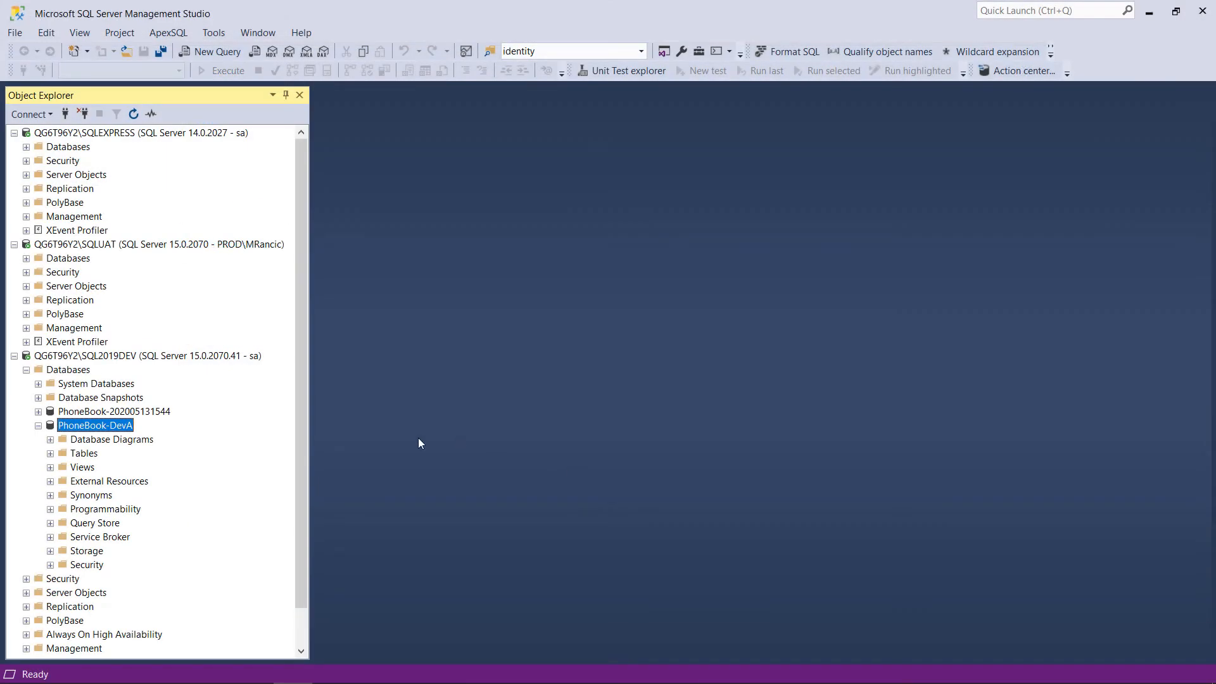
Bring up the context actions for PhoneBook-DevA in Object Explorer.
right_click(95, 426)
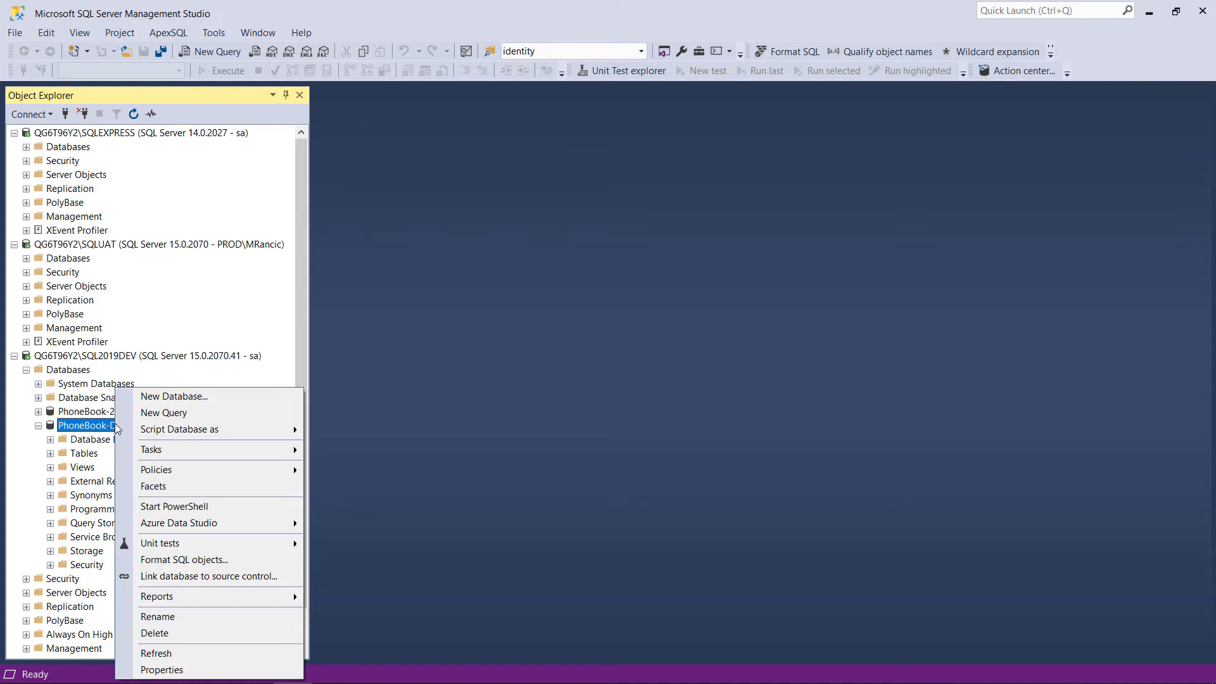
mouse_move(207, 576)
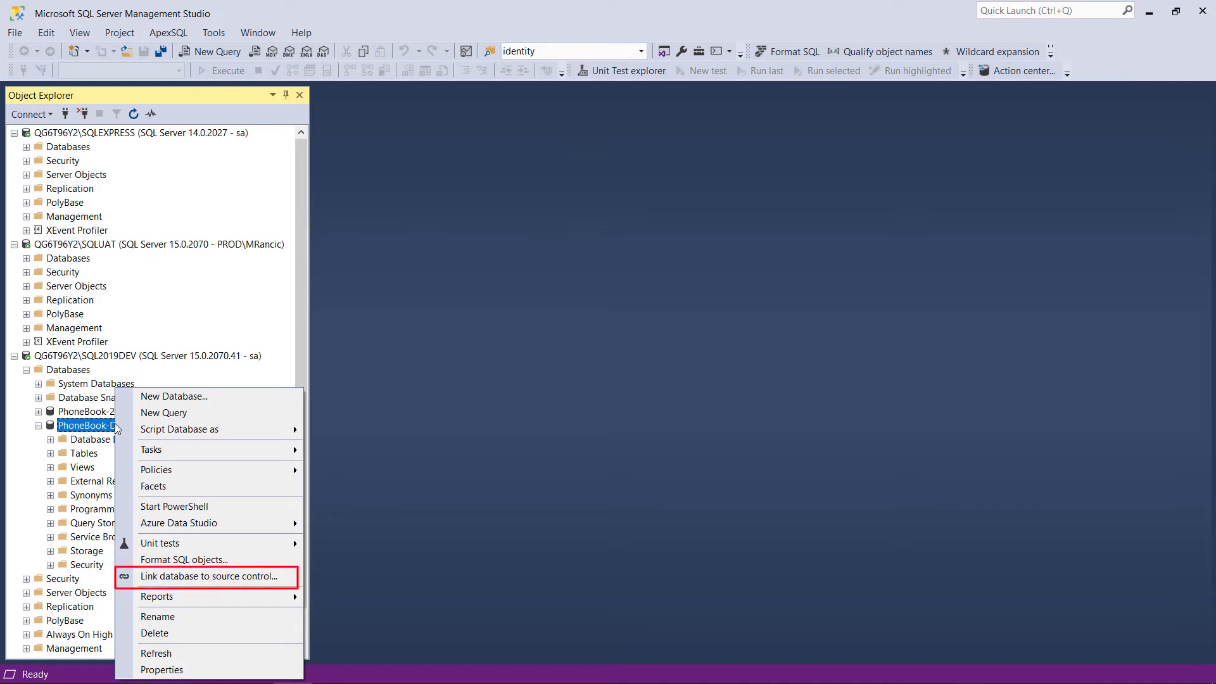
mouse_move(216, 576)
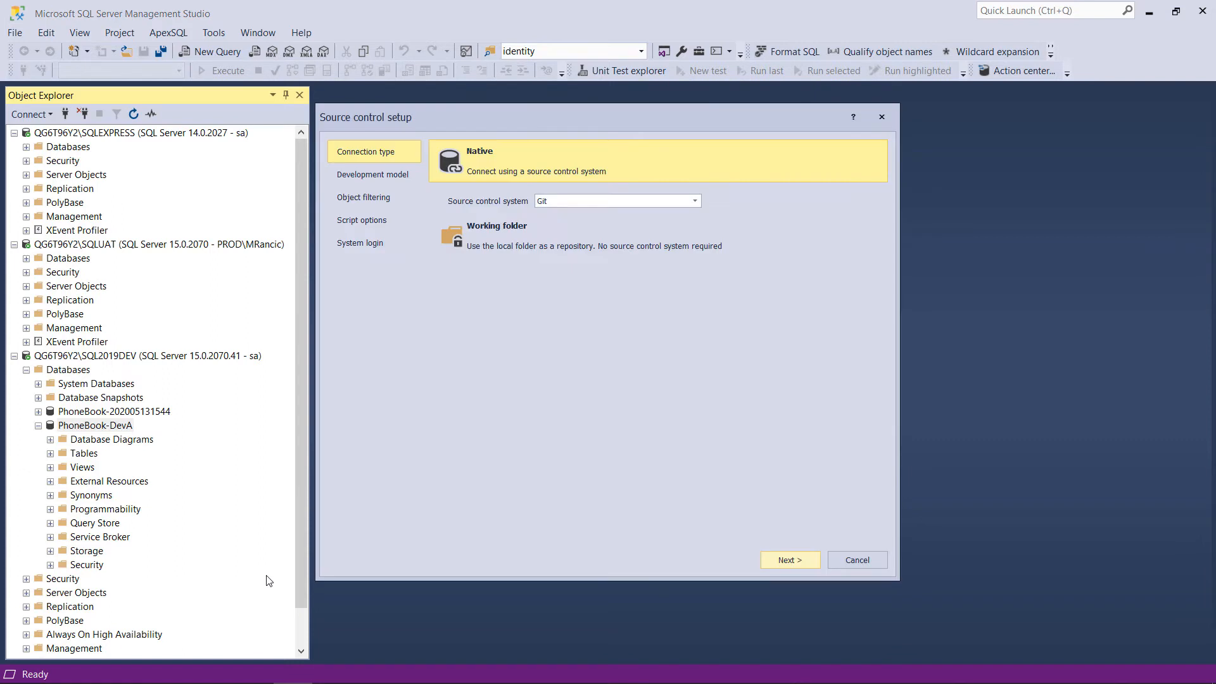
mouse_move(681, 203)
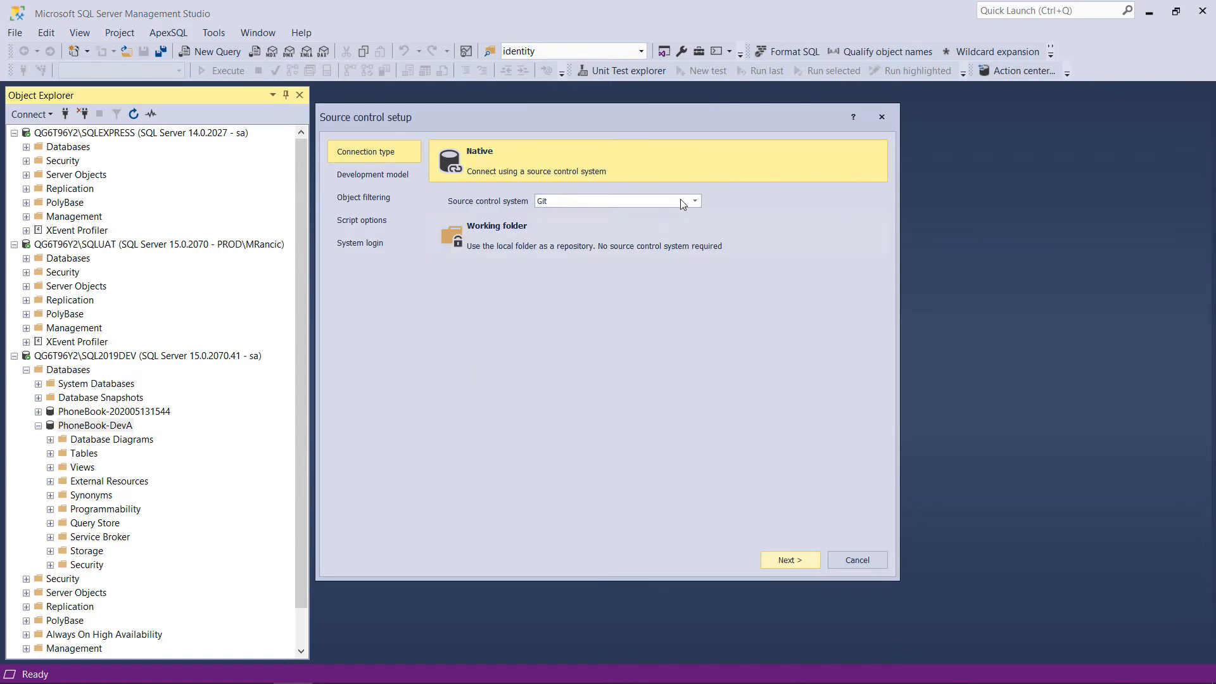
Keep Git as the source control system for PhoneBook-DevA.
left_click(692, 202)
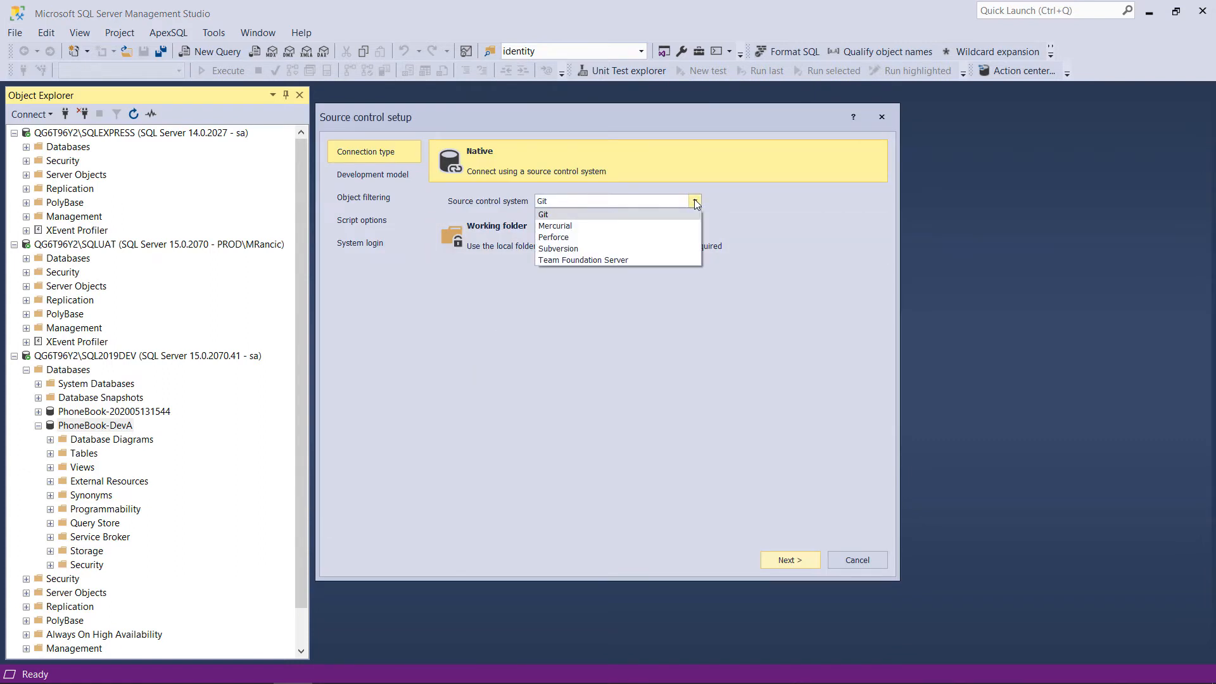
mouse_move(647, 217)
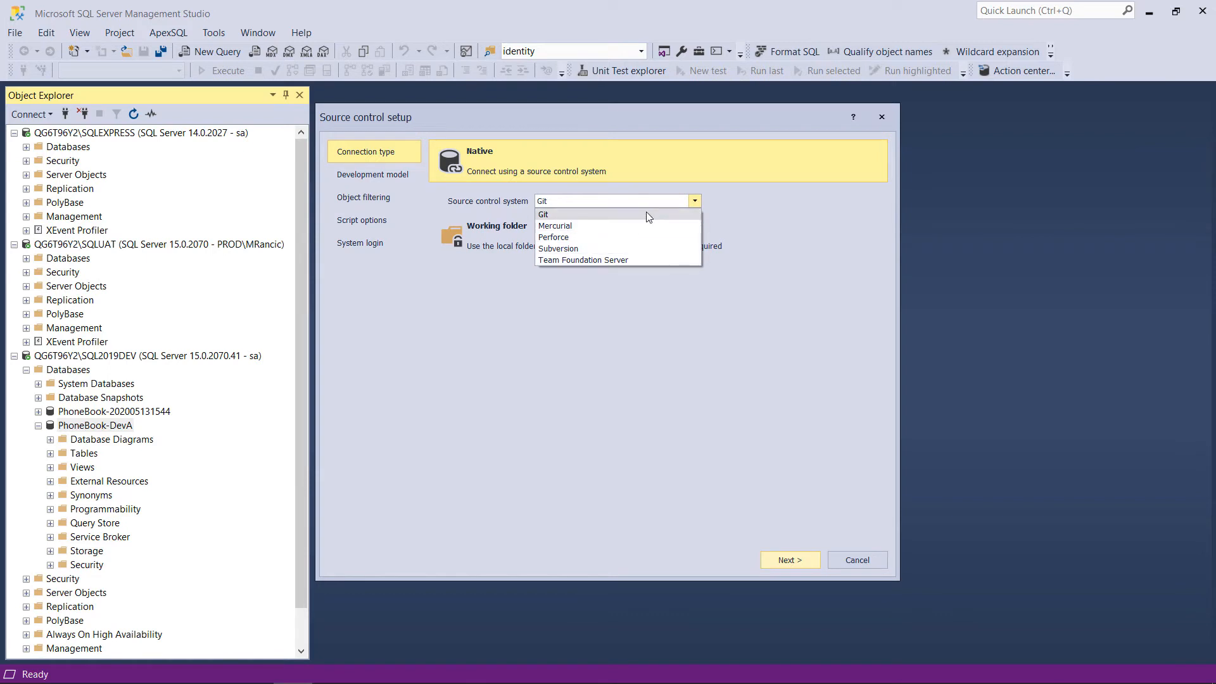
left_click(543, 214)
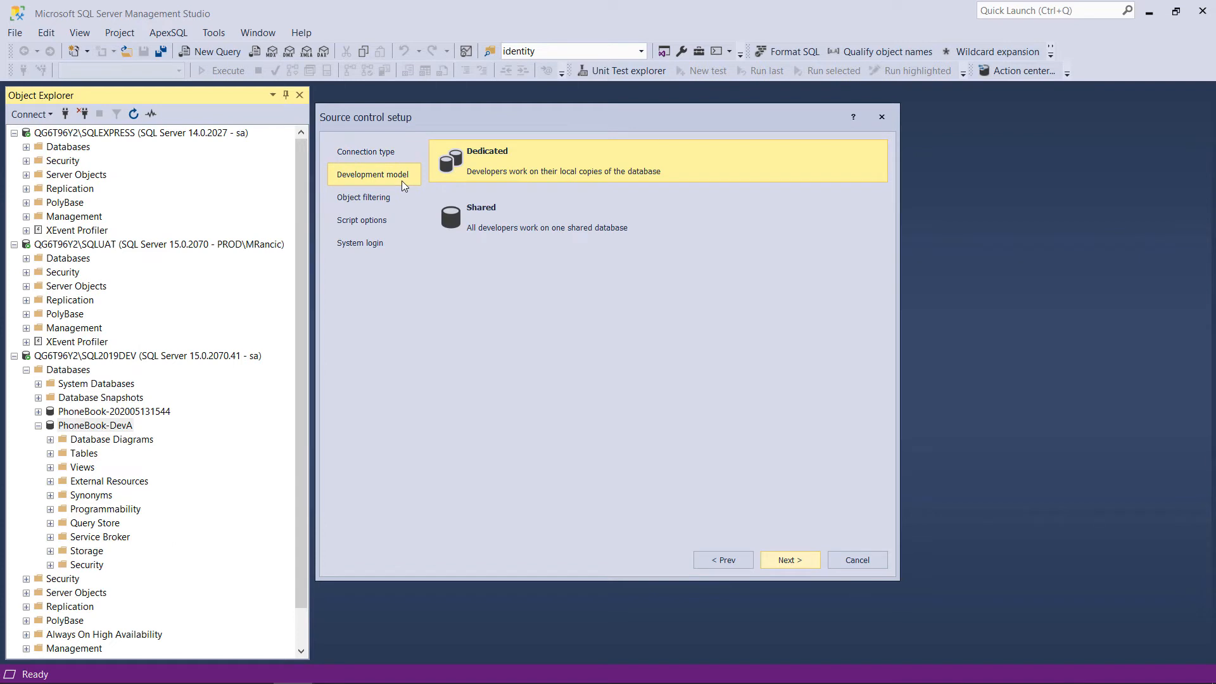
mouse_move(548, 189)
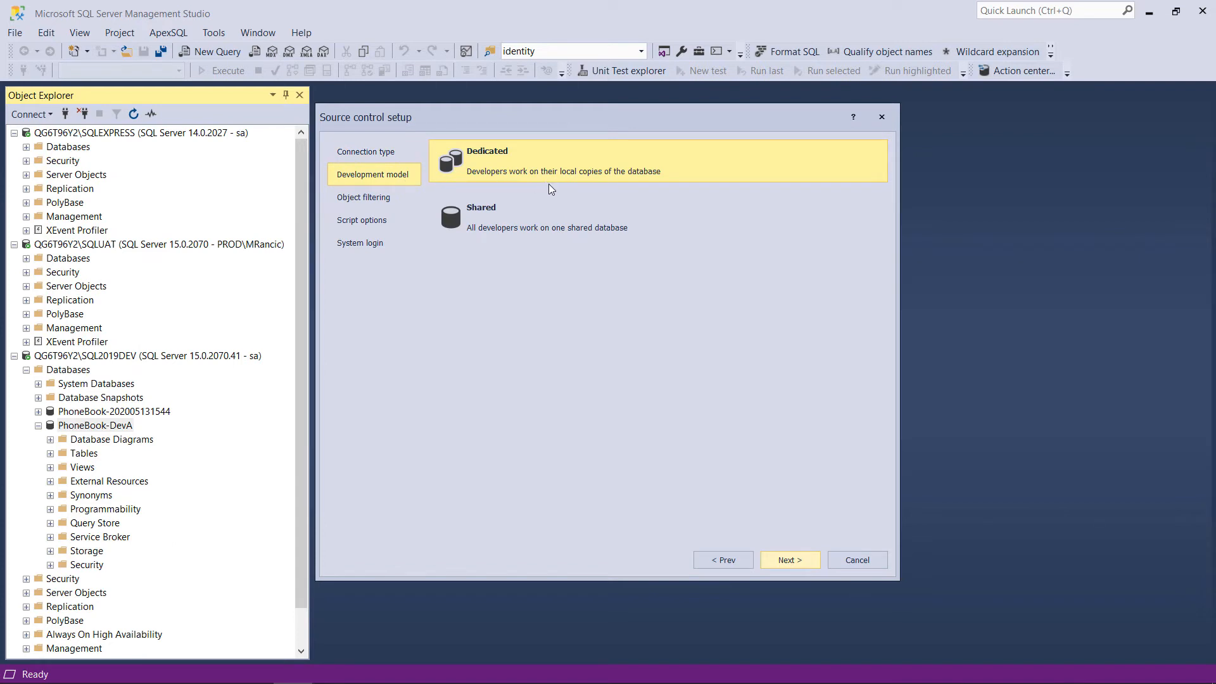
left_click(547, 217)
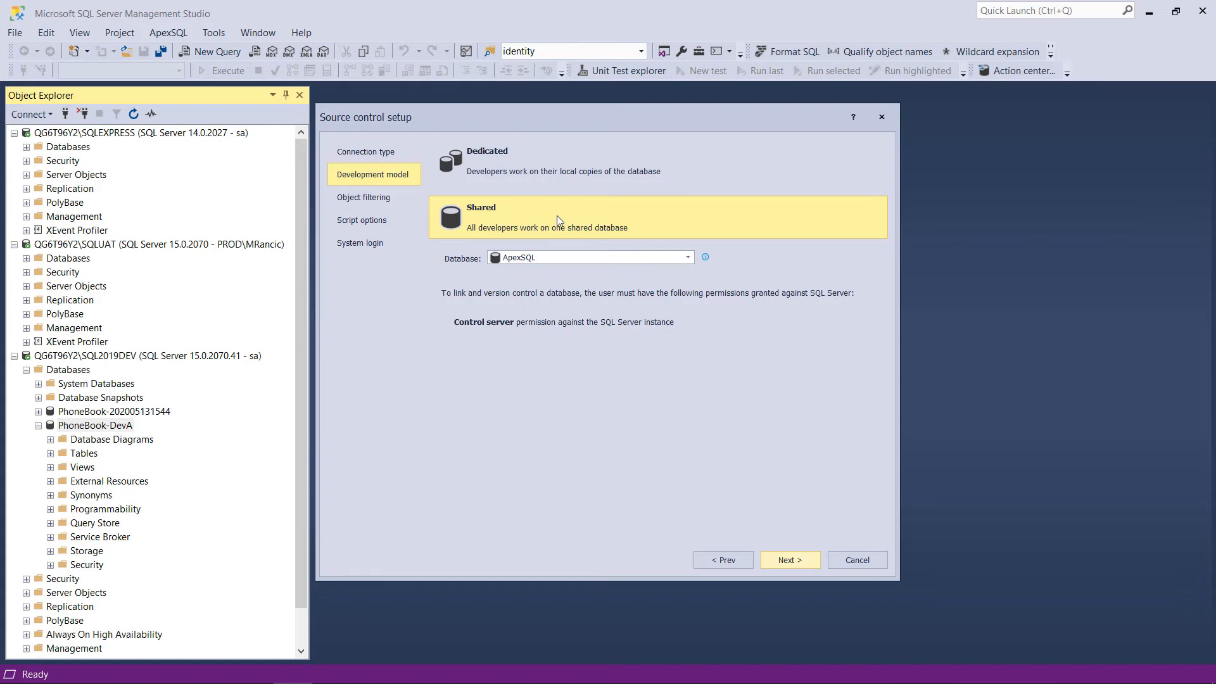
left_click(563, 161)
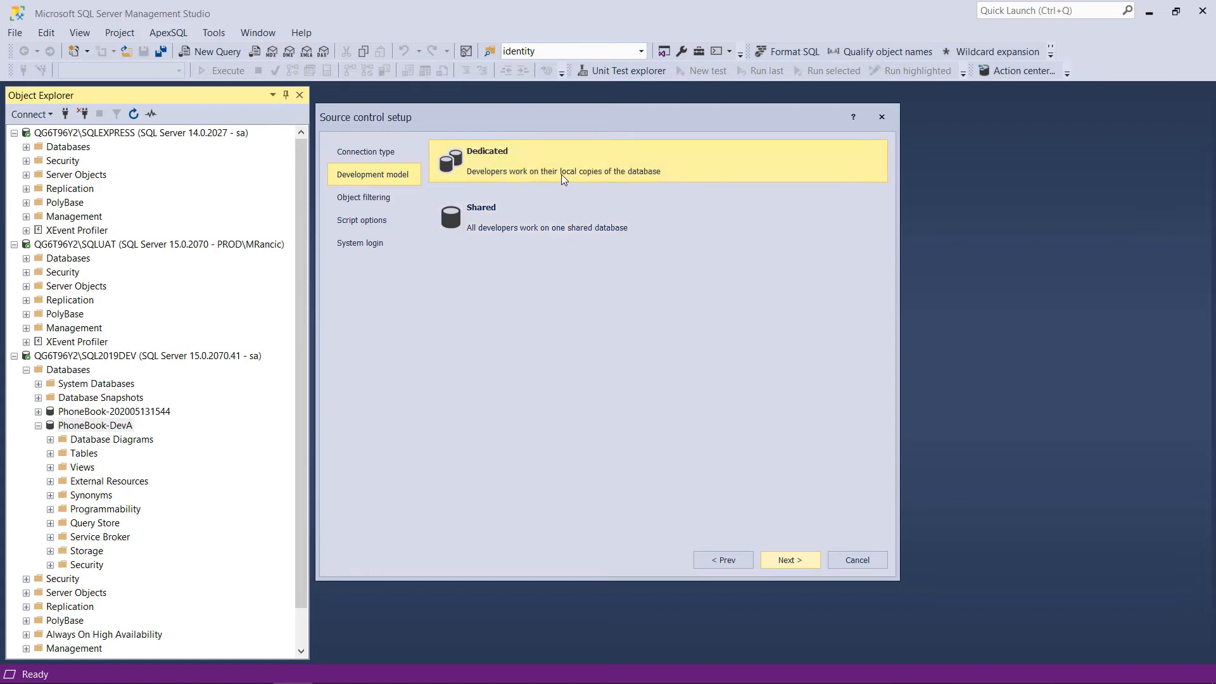
mouse_move(413, 188)
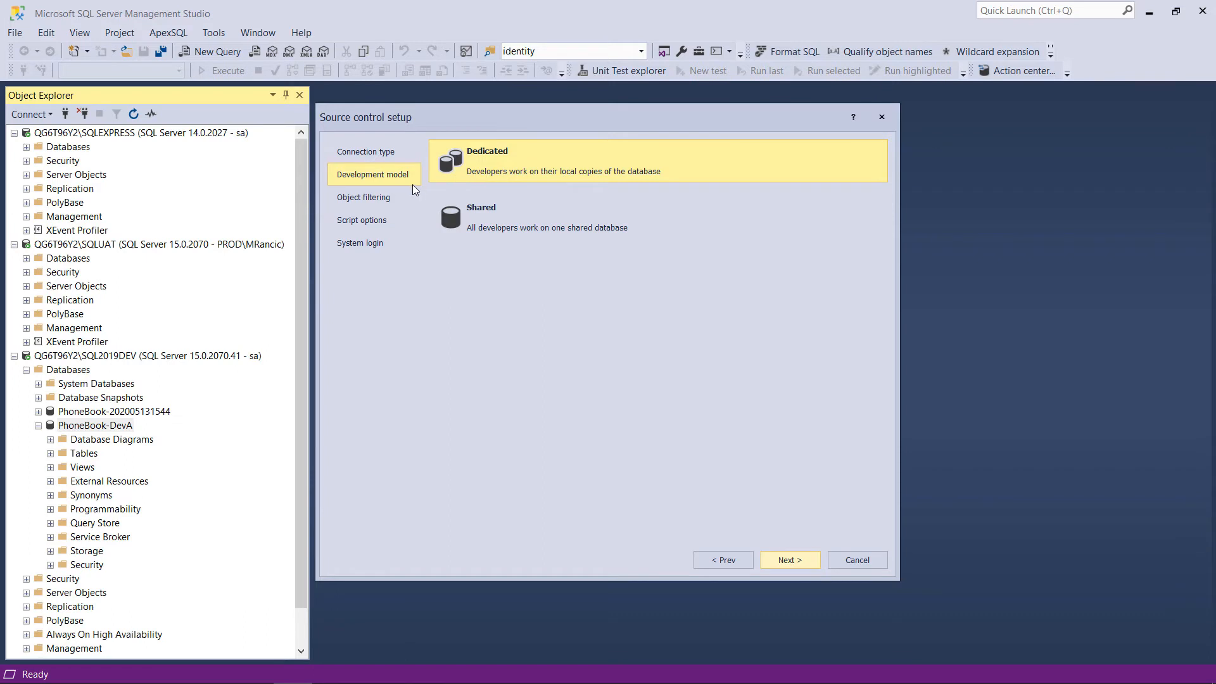
Review the object filtering schemas and types, leaving all object types included.
left_click(364, 198)
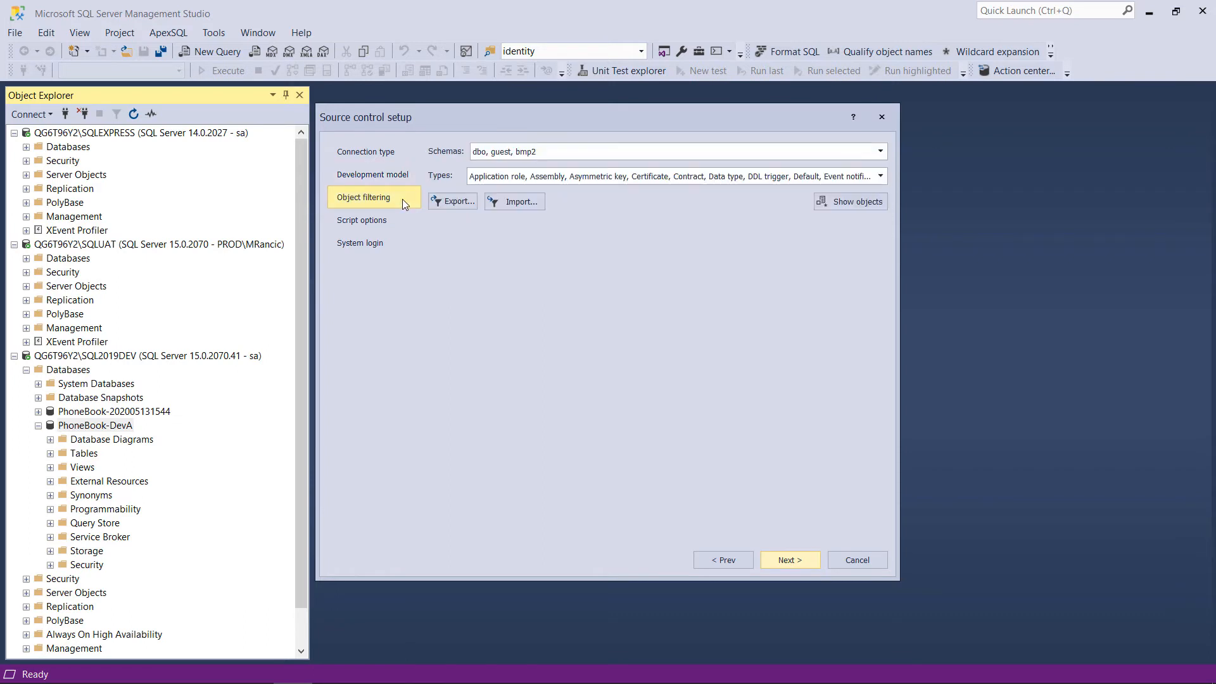
mouse_move(881, 176)
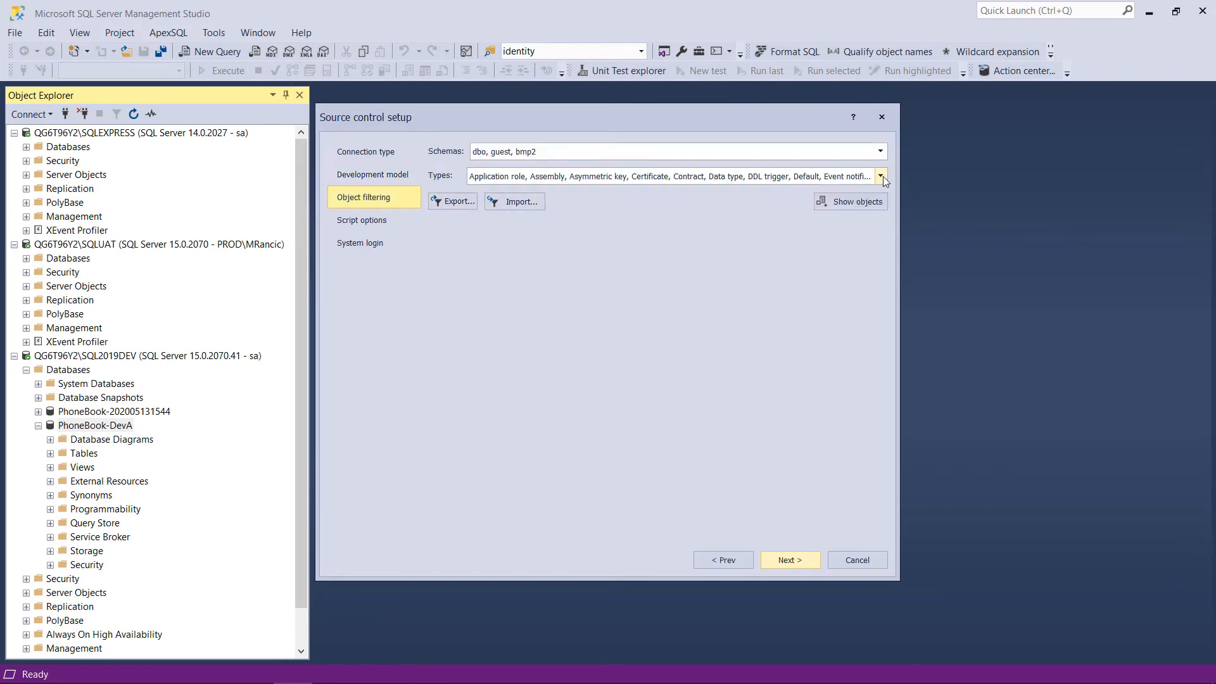
left_click(880, 176)
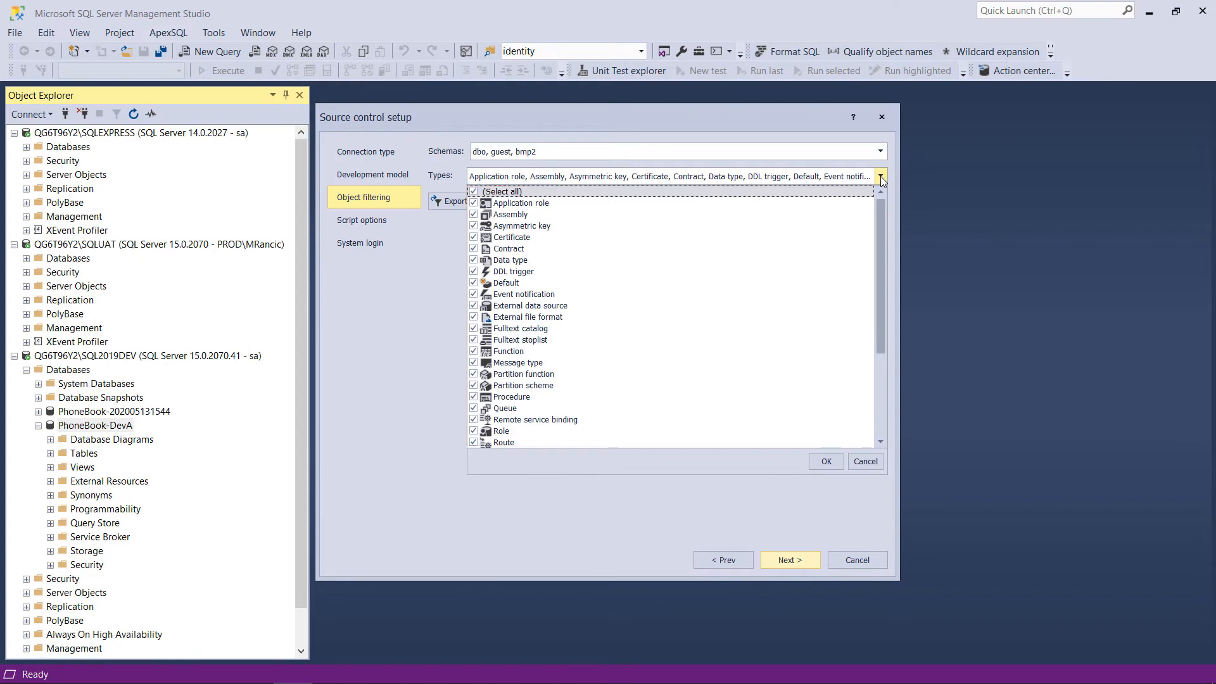
scroll("down", 3)
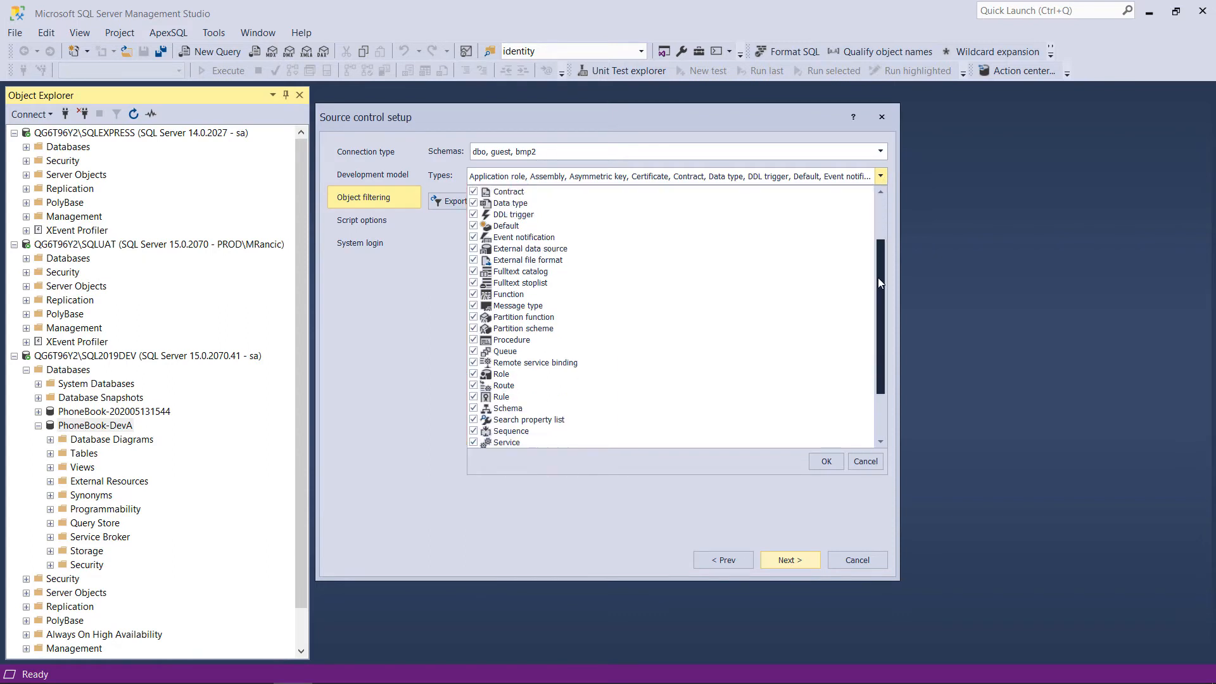
scroll("down", 3)
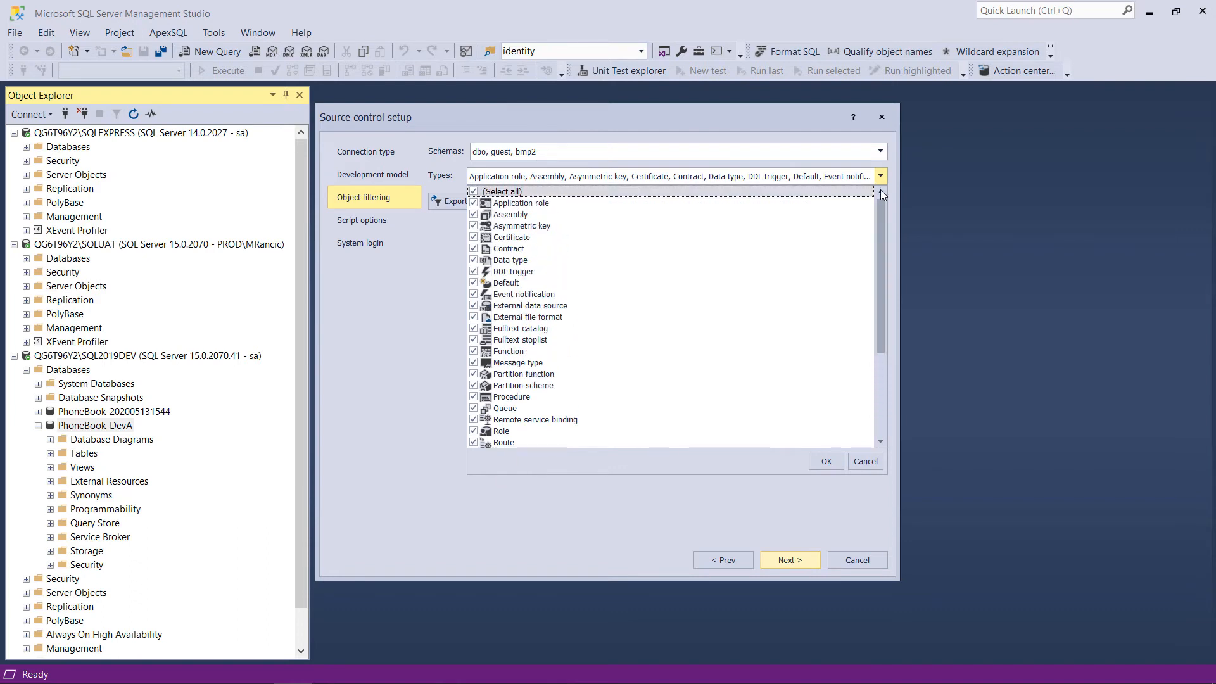
left_click(878, 176)
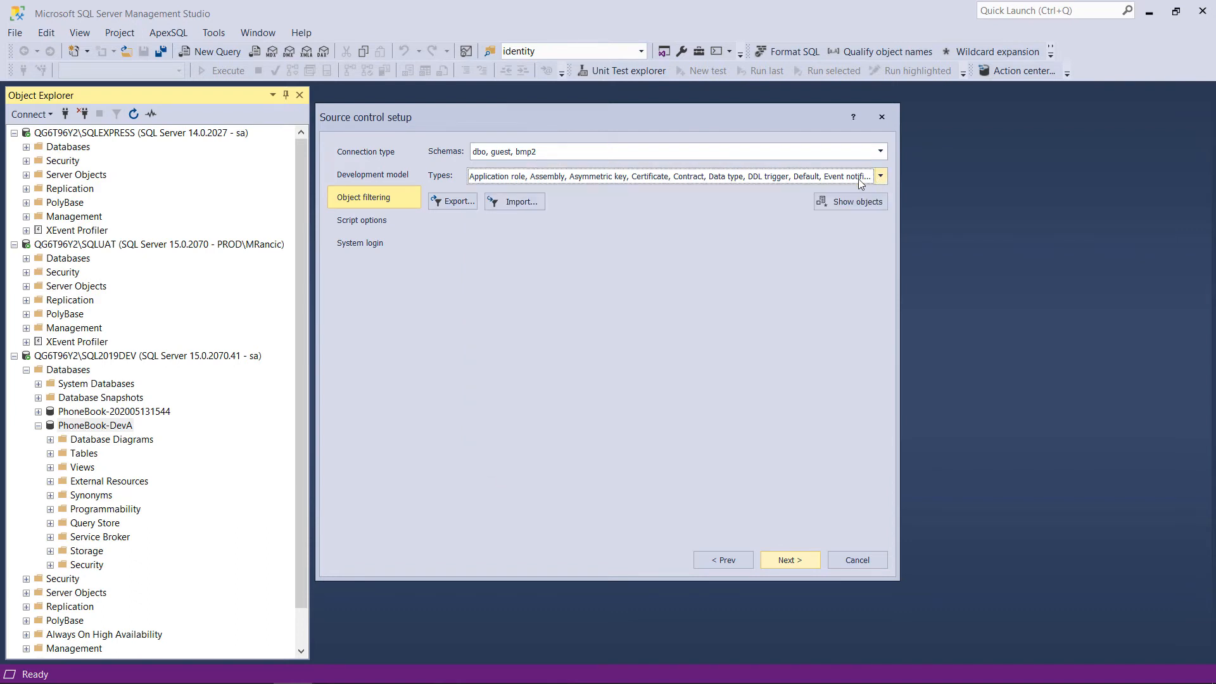
left_click(361, 221)
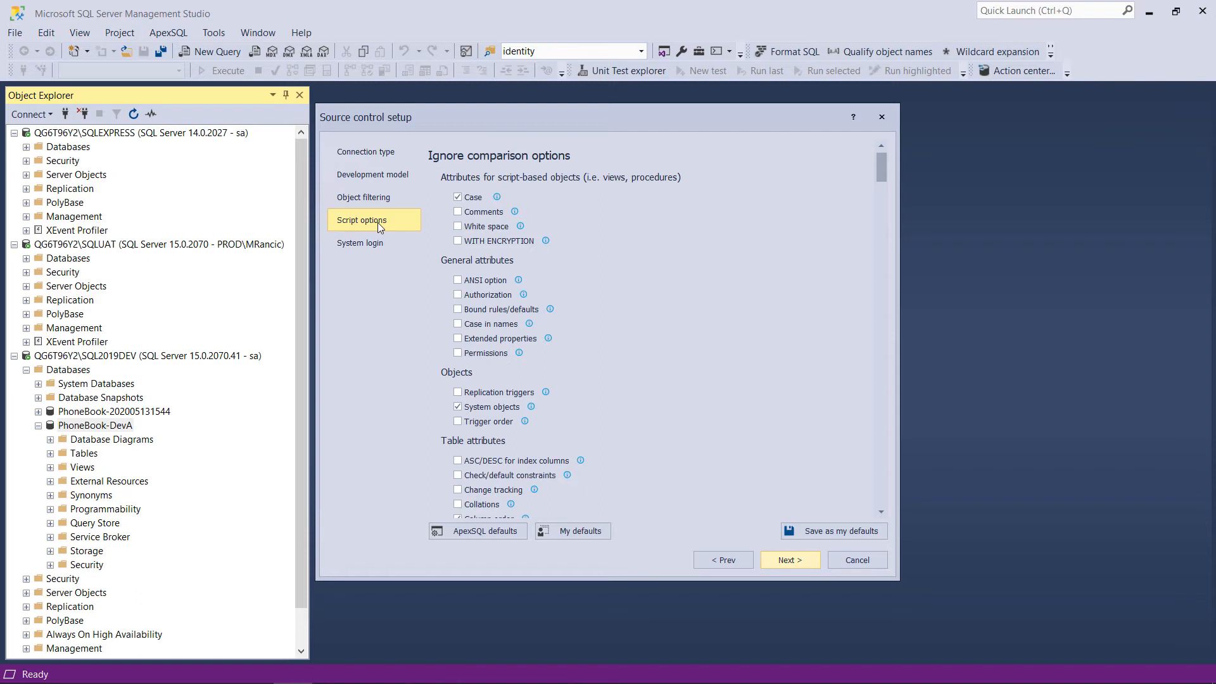
mouse_move(467, 229)
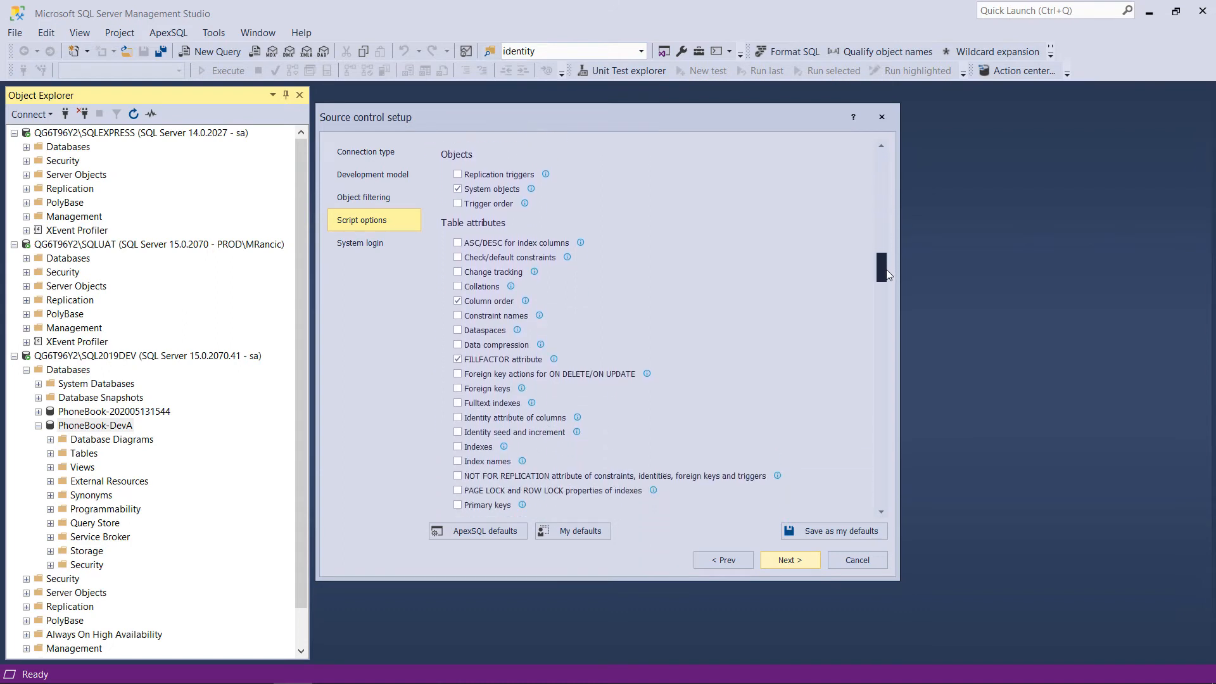
Stop ignoring column order and case differences, and ignore replication triggers in script options.
scroll("down", 3)
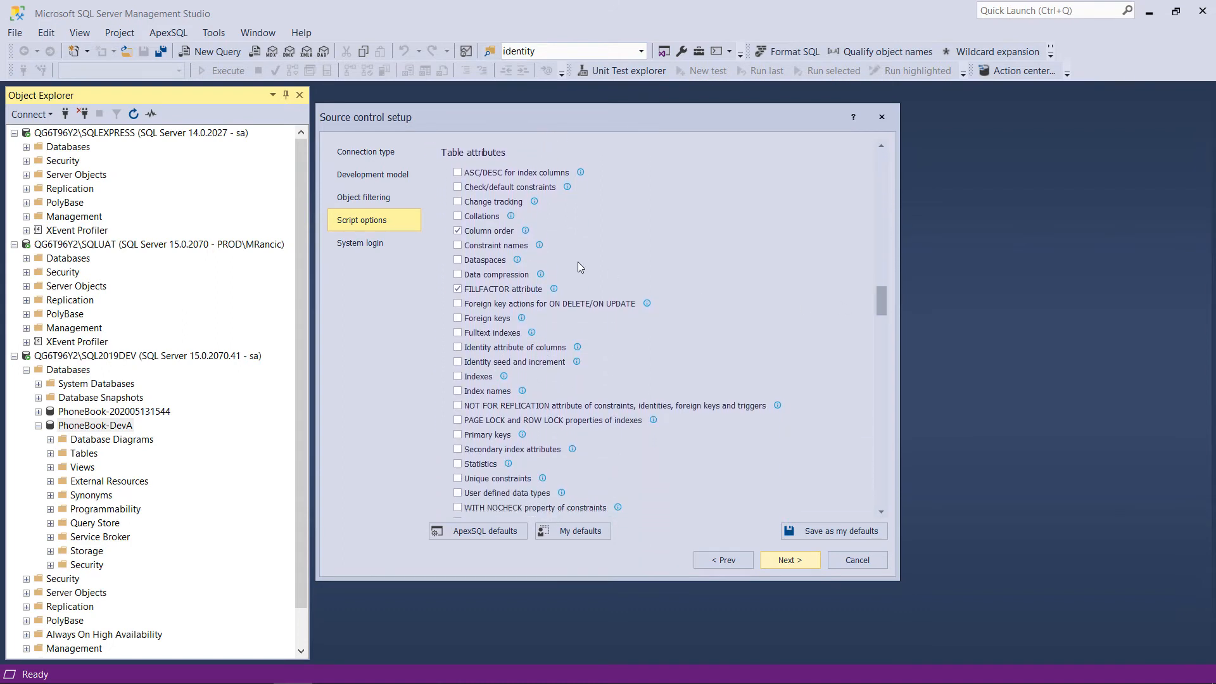
left_click(458, 231)
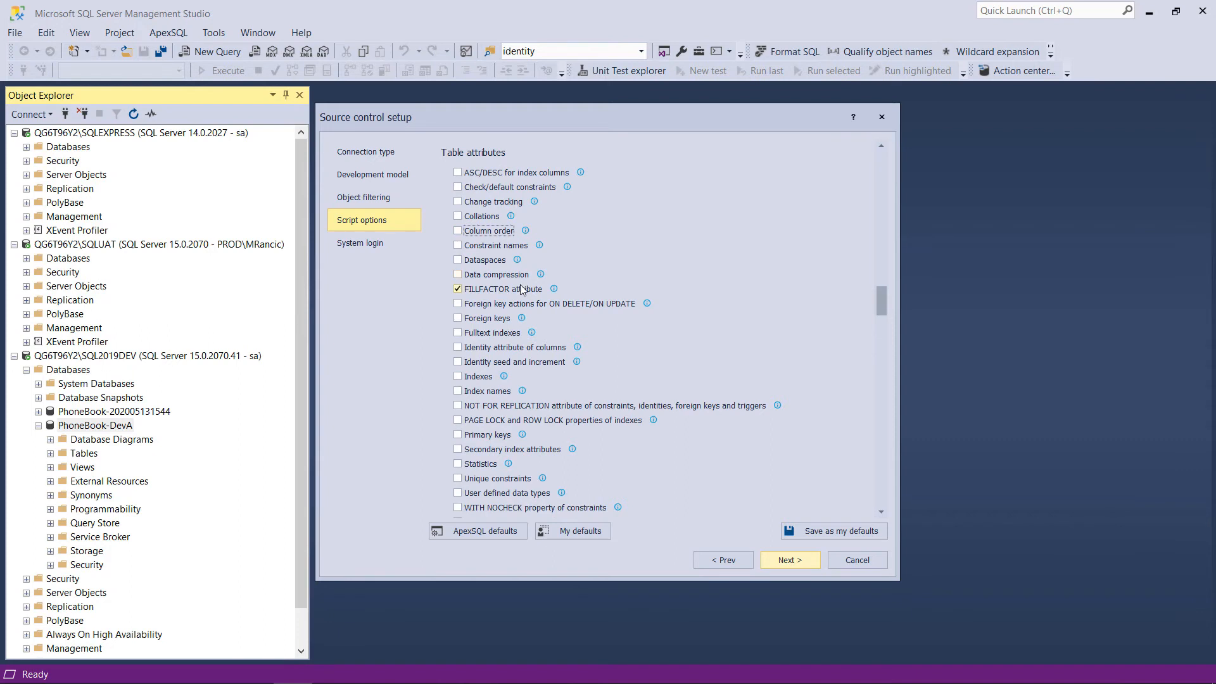
scroll("down", 3)
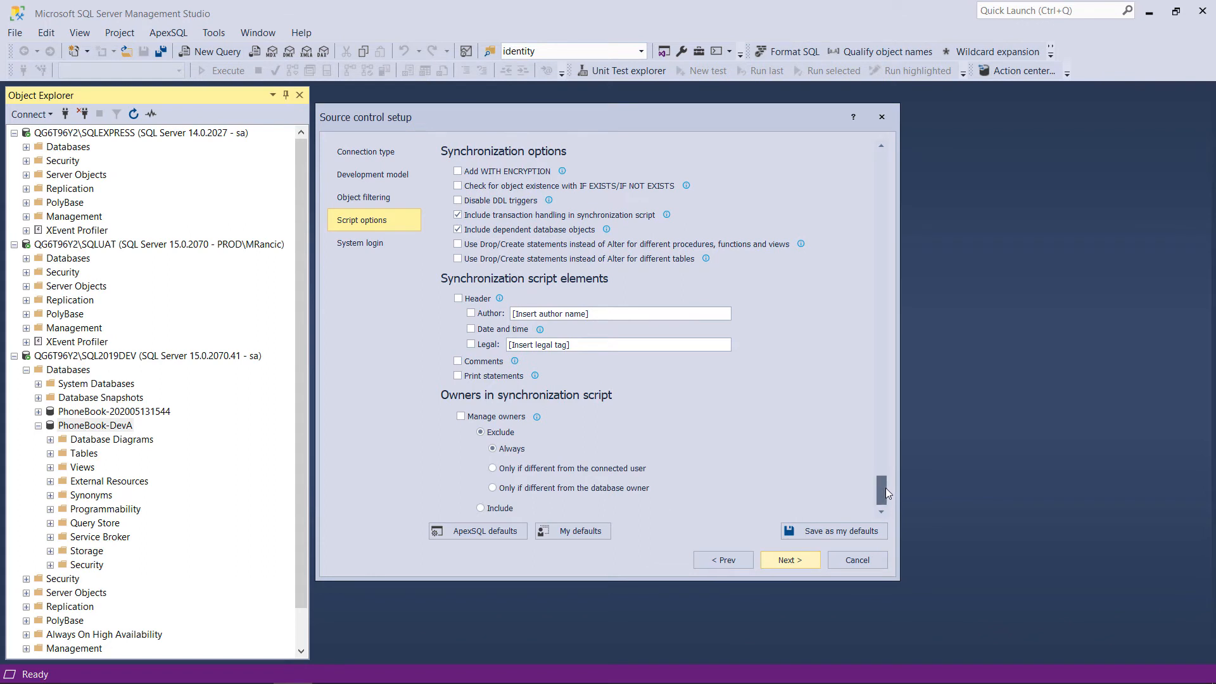
scroll("up", 3)
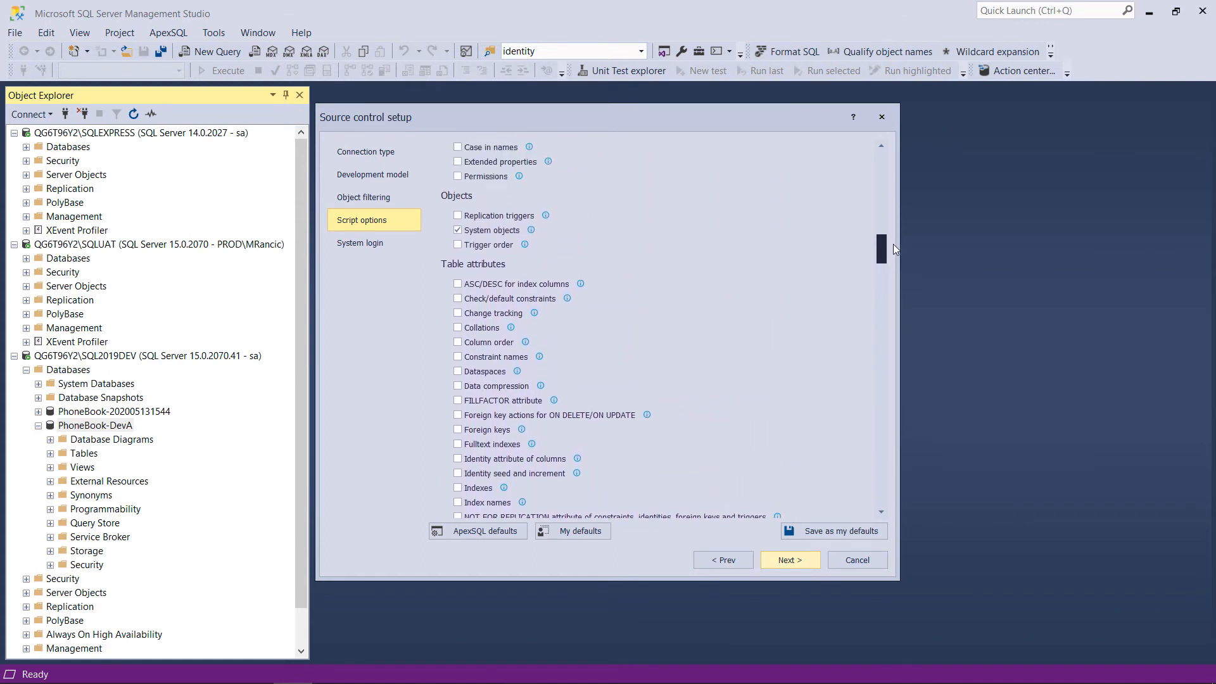
scroll("up", 3)
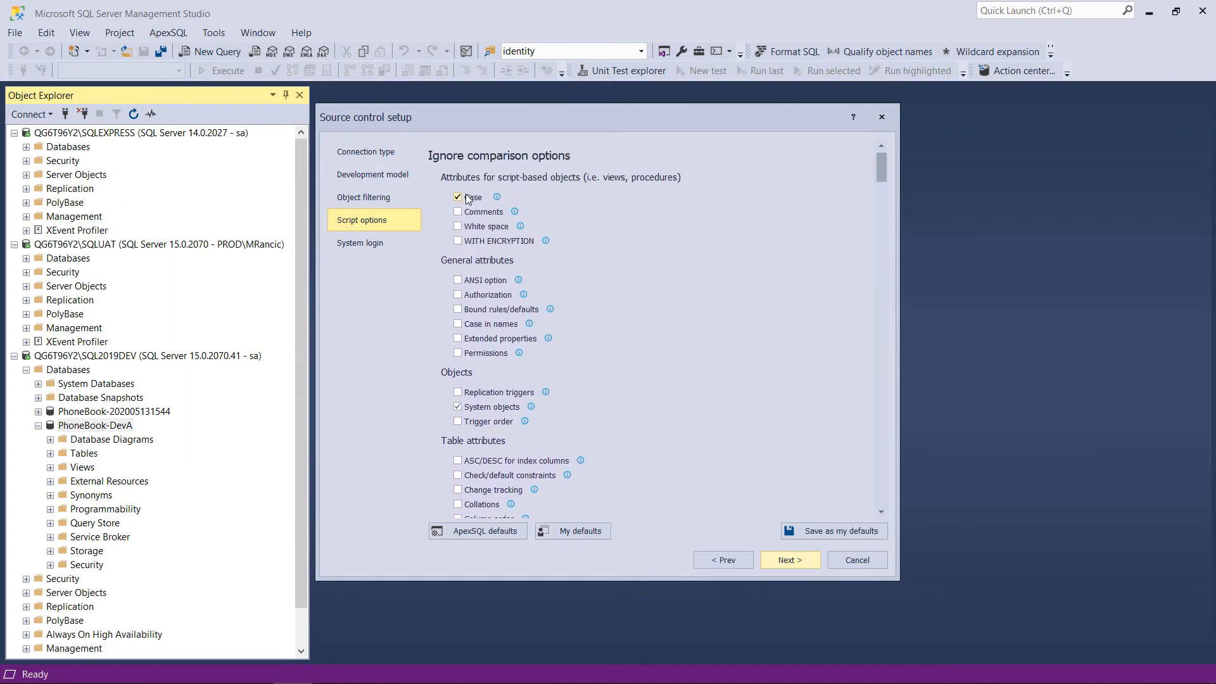
left_click(457, 198)
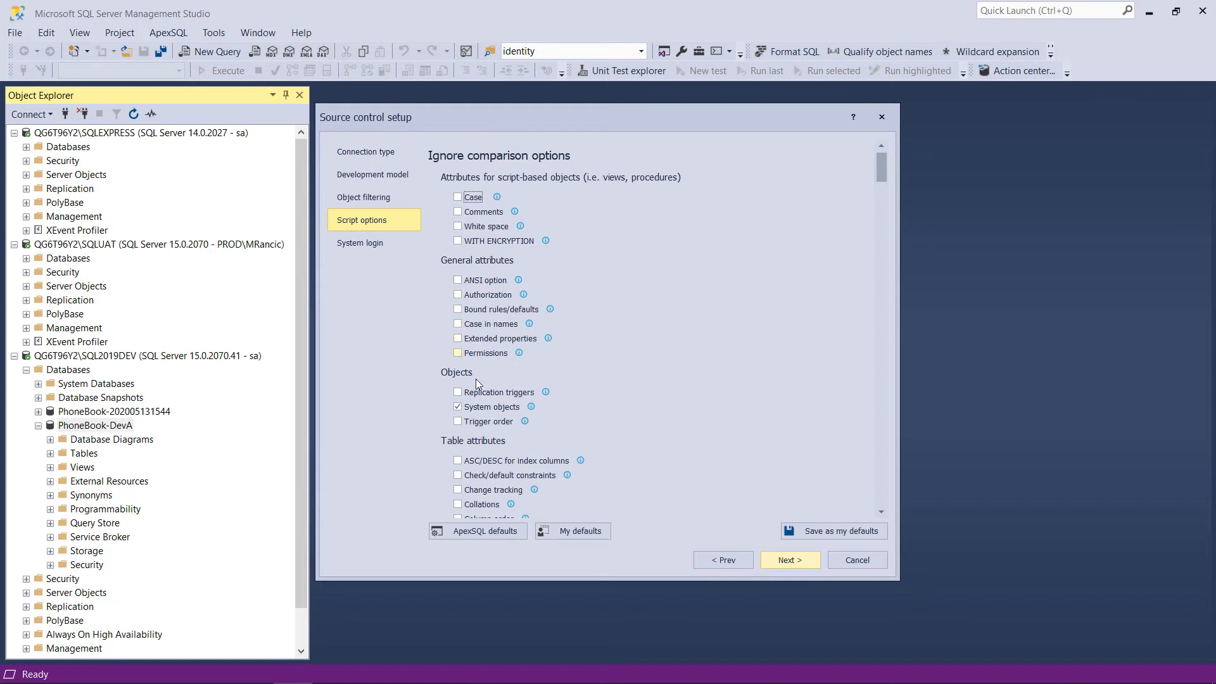
left_click(457, 391)
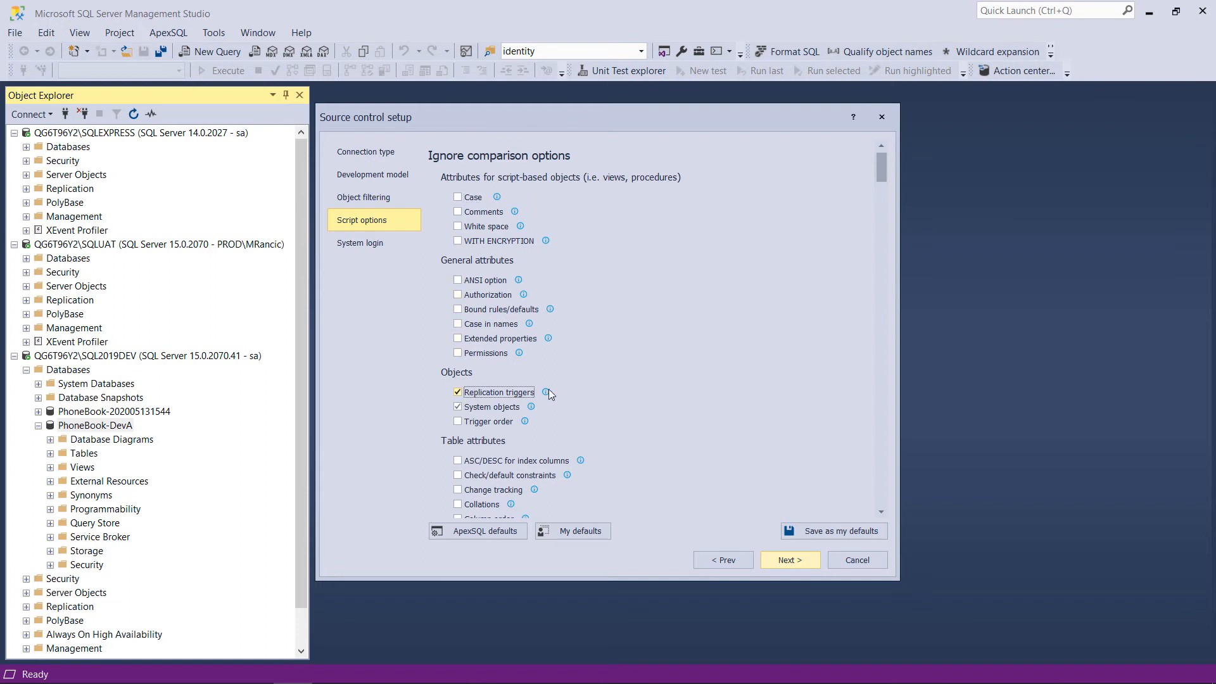
mouse_move(562, 392)
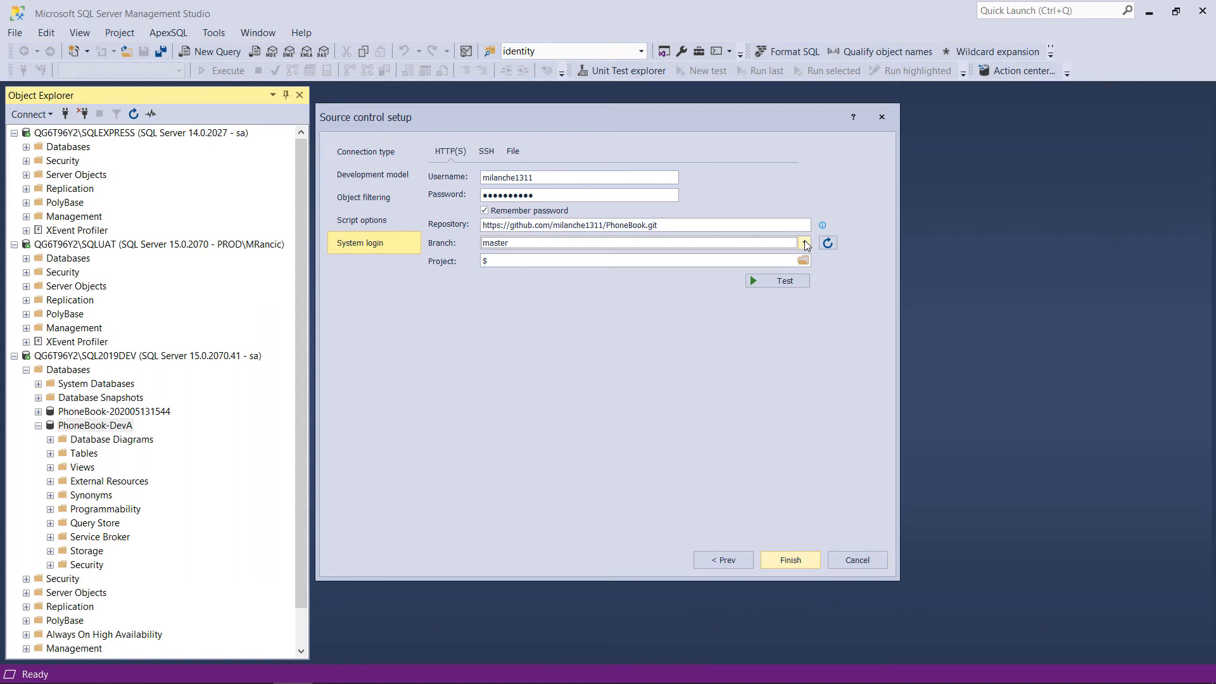
Choose the PhoneBook-V1.2 branch and finish linking the database.
left_click(804, 243)
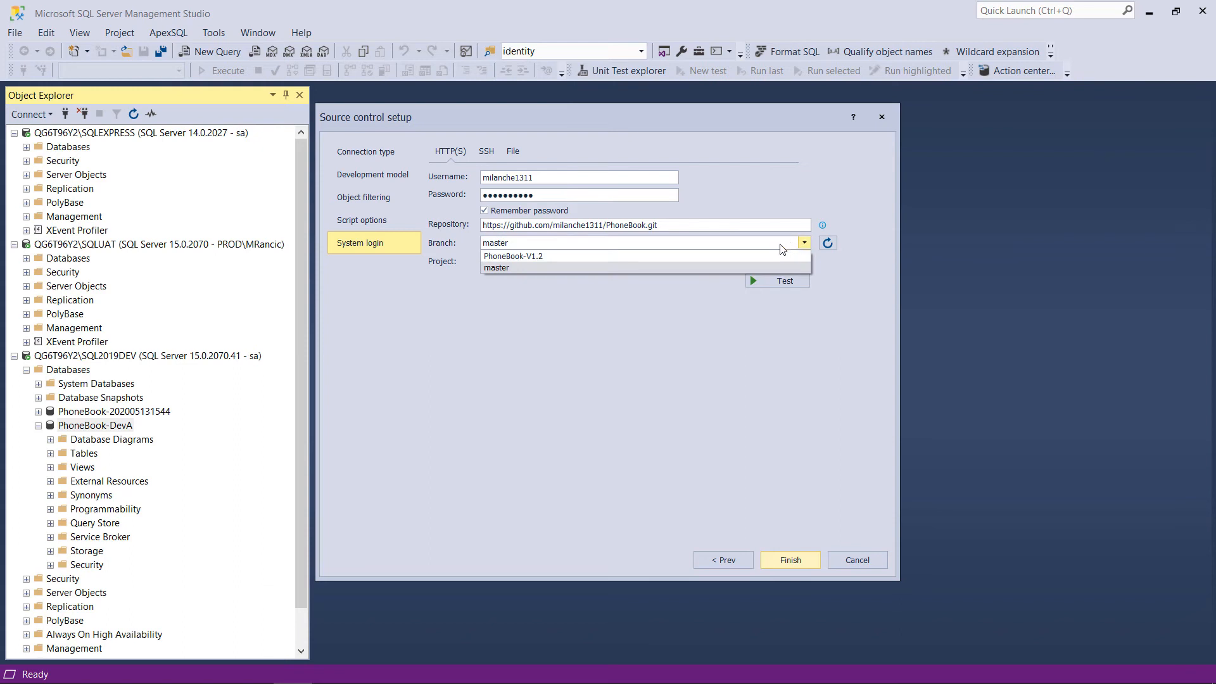
left_click(512, 256)
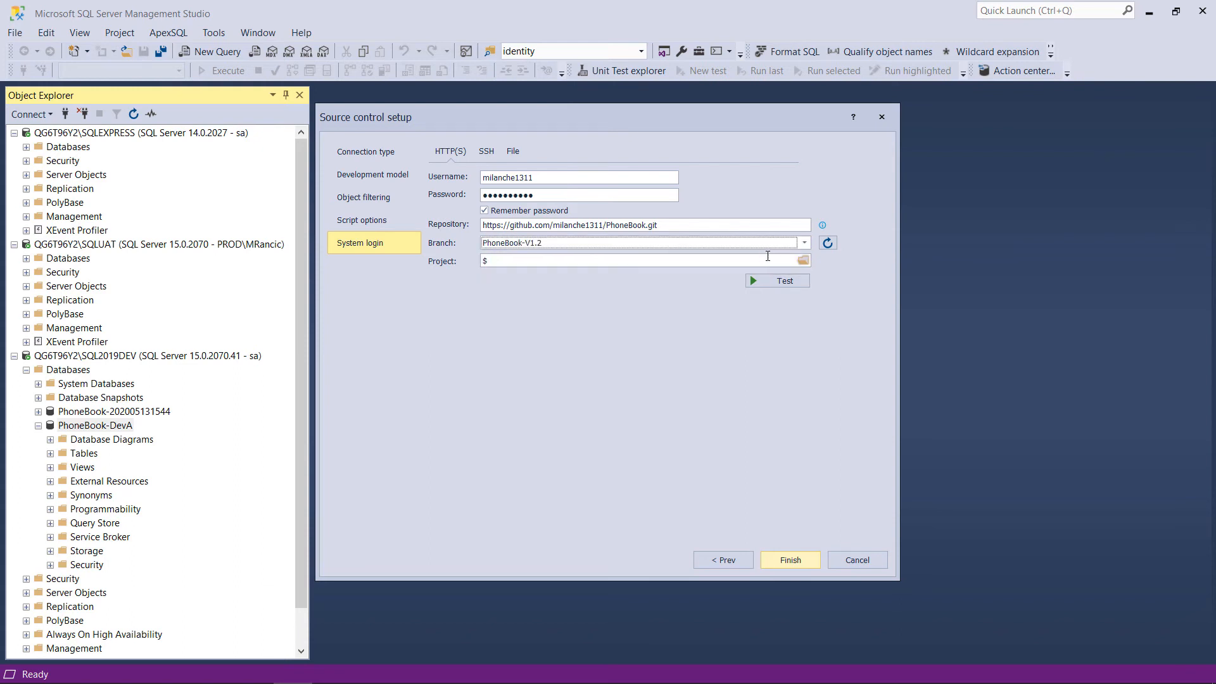
left_click(789, 560)
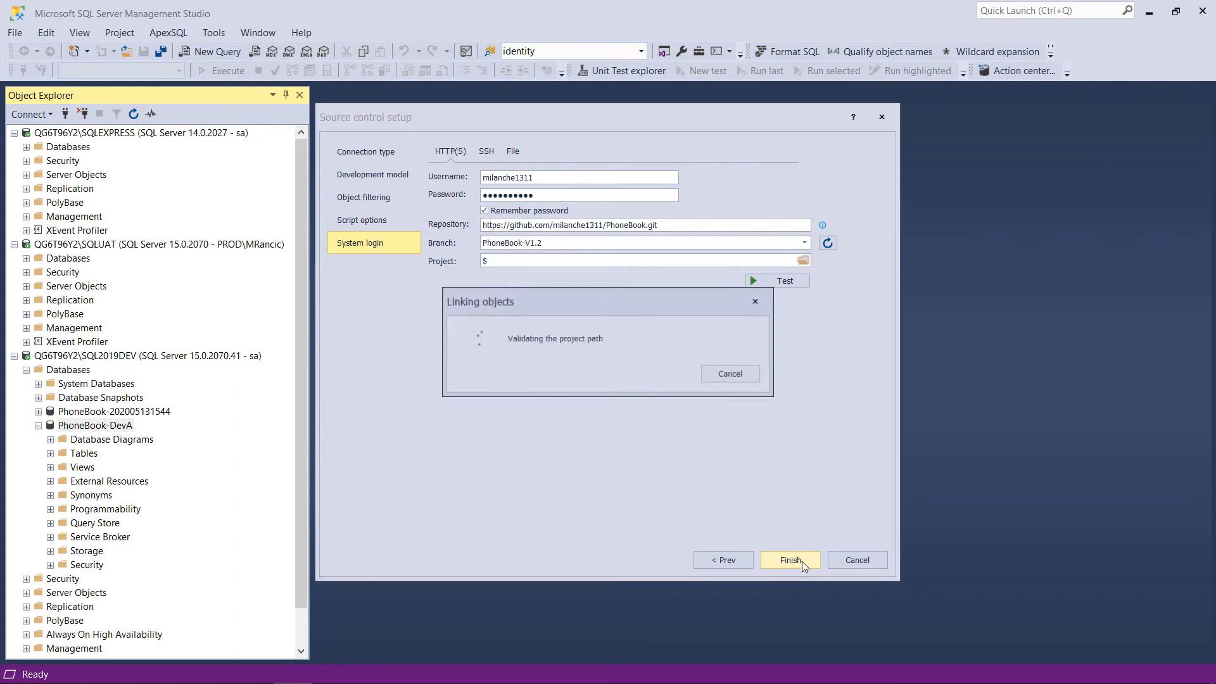
View the script differences for the Phone_book table in the Action center.
left_click(789, 560)
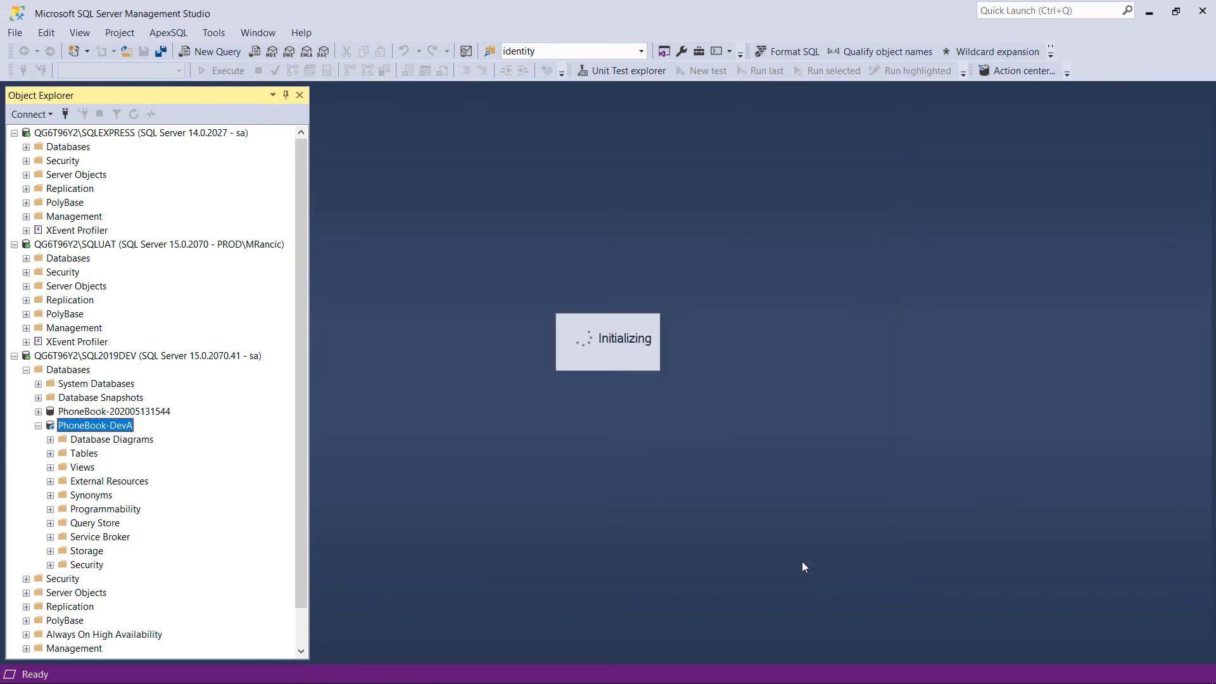
left_click(1023, 70)
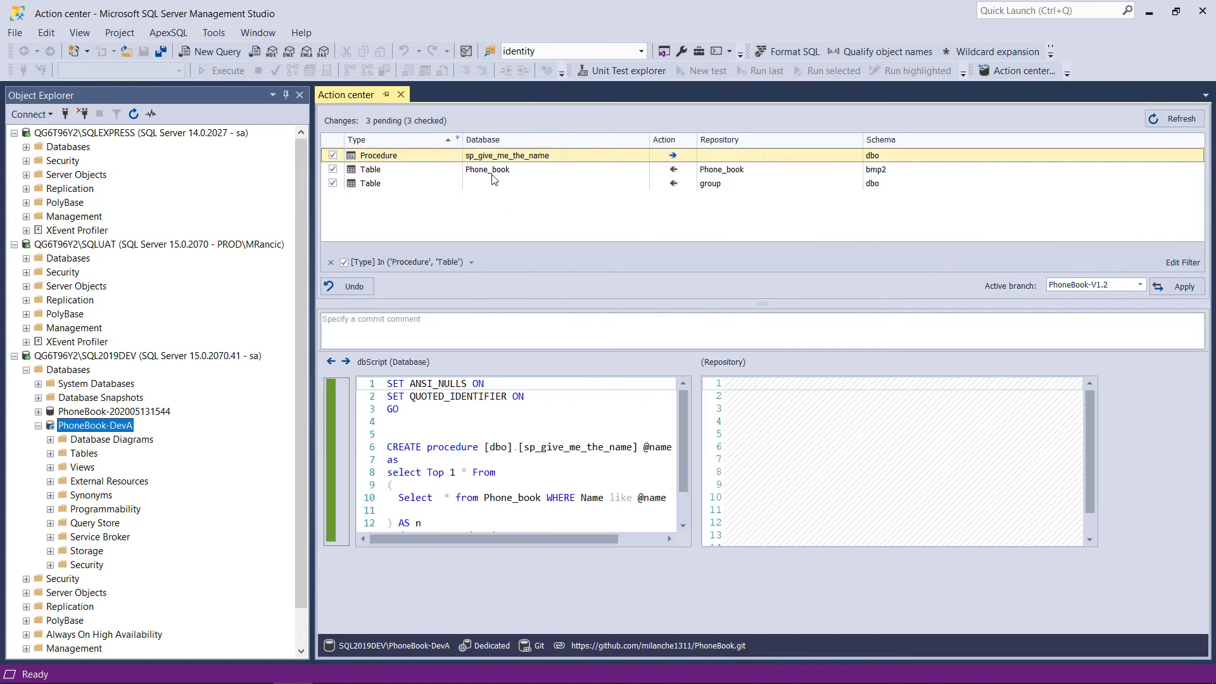
left_click(487, 168)
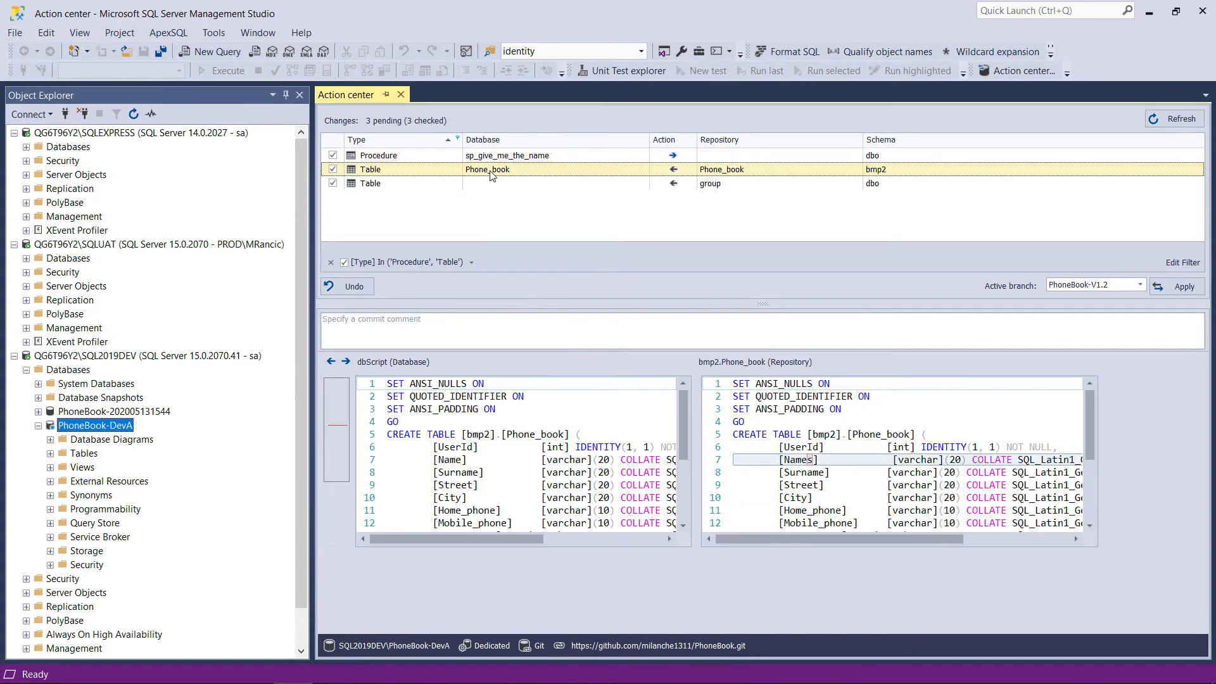
scroll("down", 3)
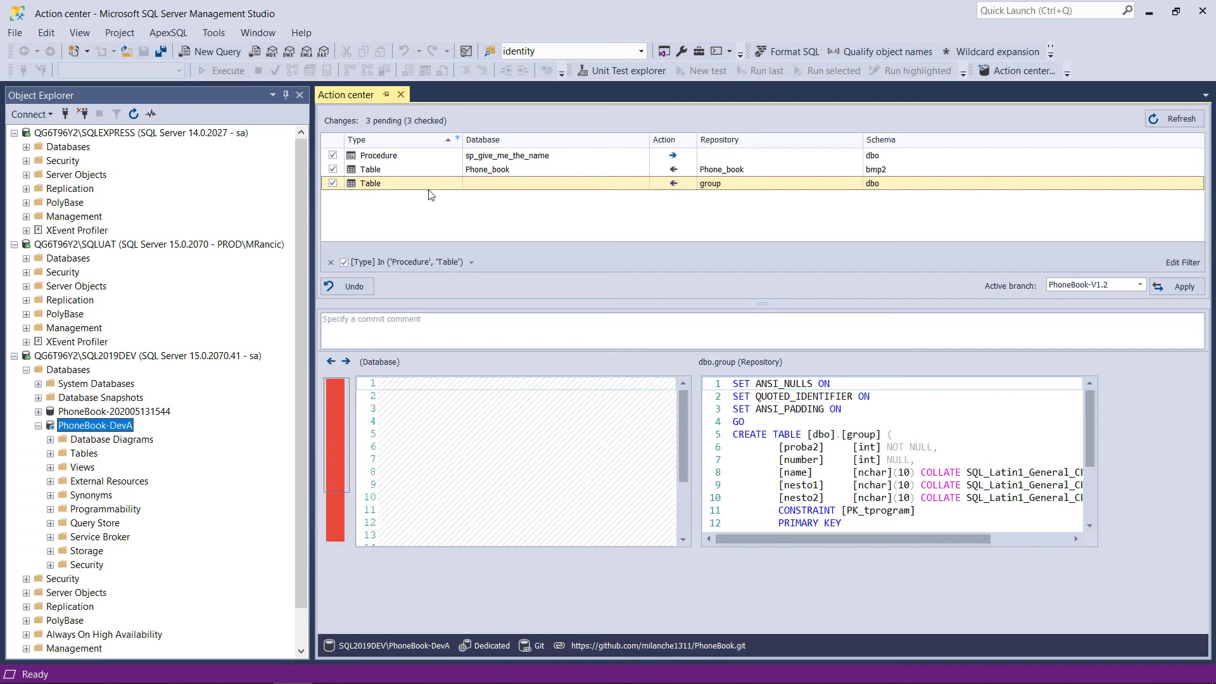
mouse_move(653, 187)
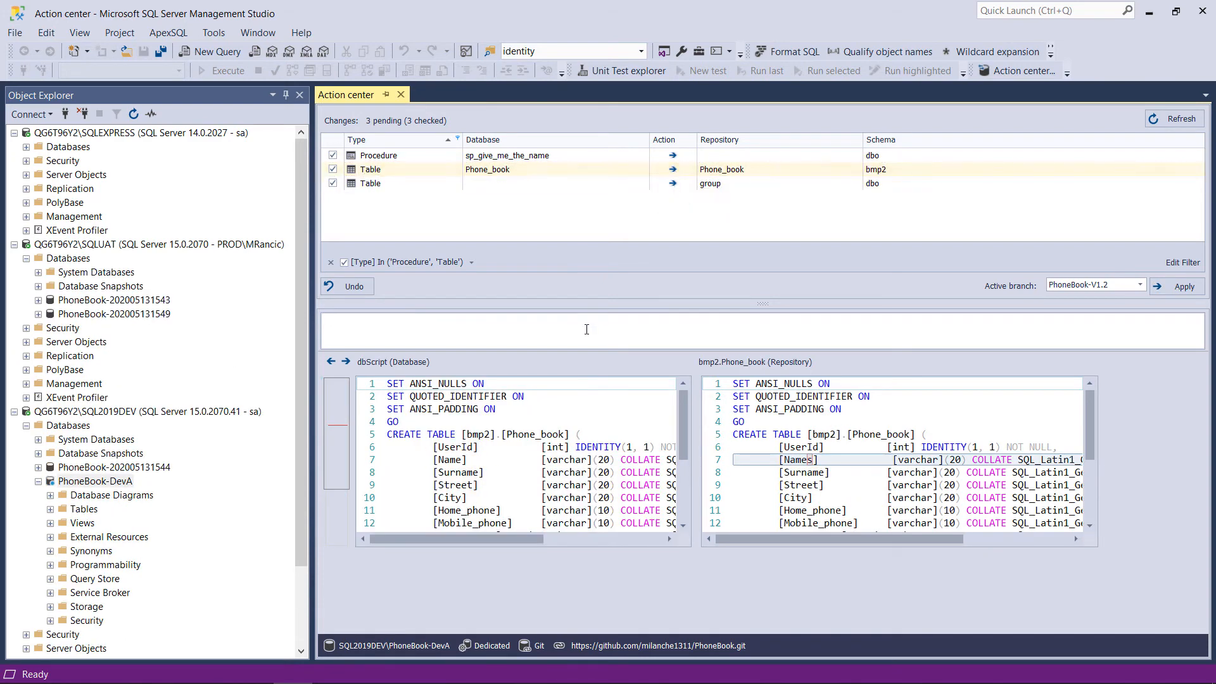
Commit the pending changes with the comment 'Baseline commit'.
type("Baseline commit")
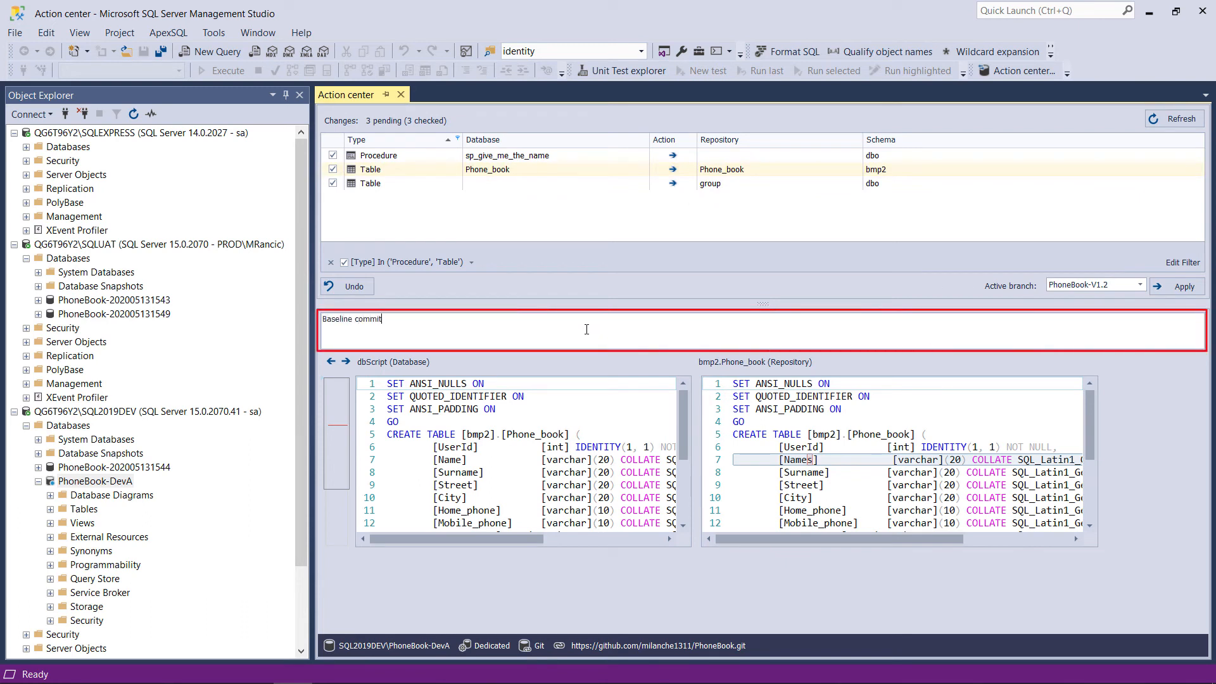
left_click(1179, 286)
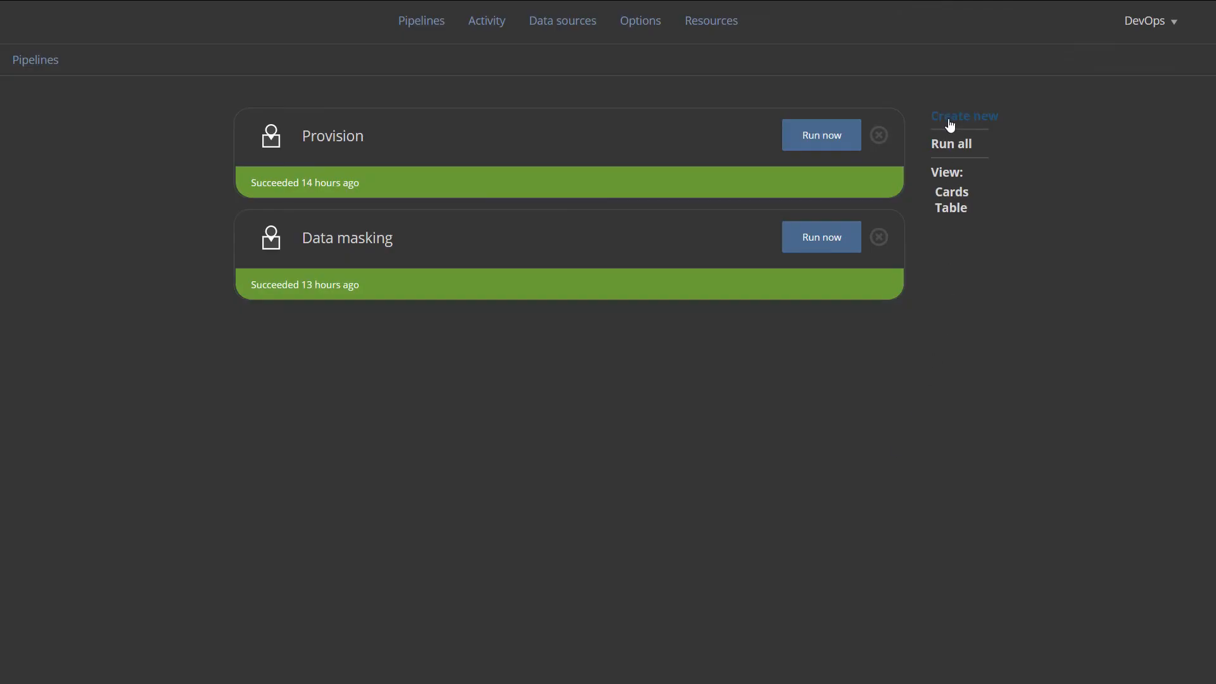
Create a pipeline named Compare described as 'Baseline verification'.
left_click(962, 115)
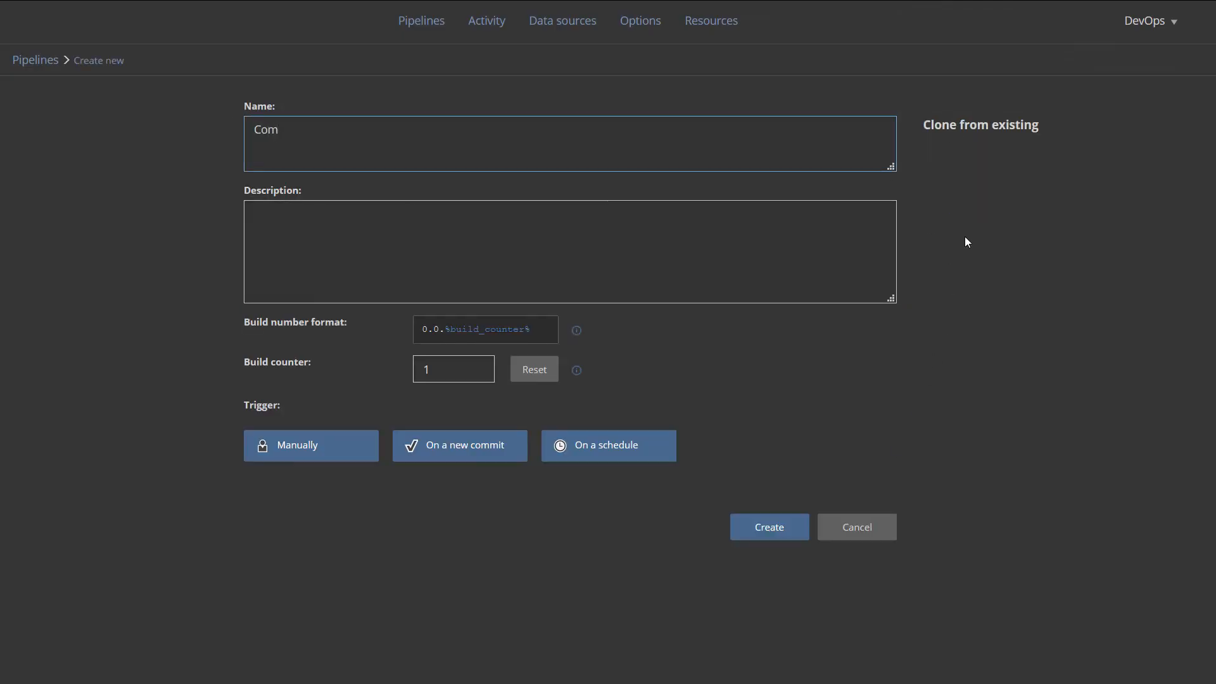
type("pare")
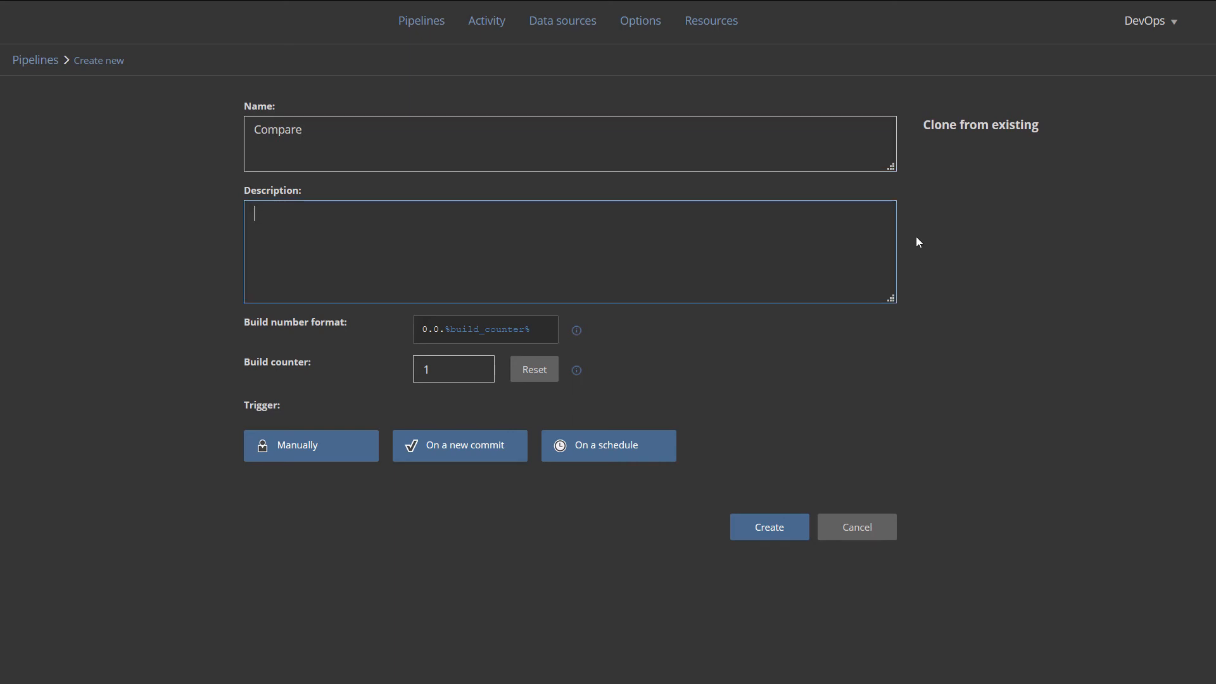
type("Baseline verifi")
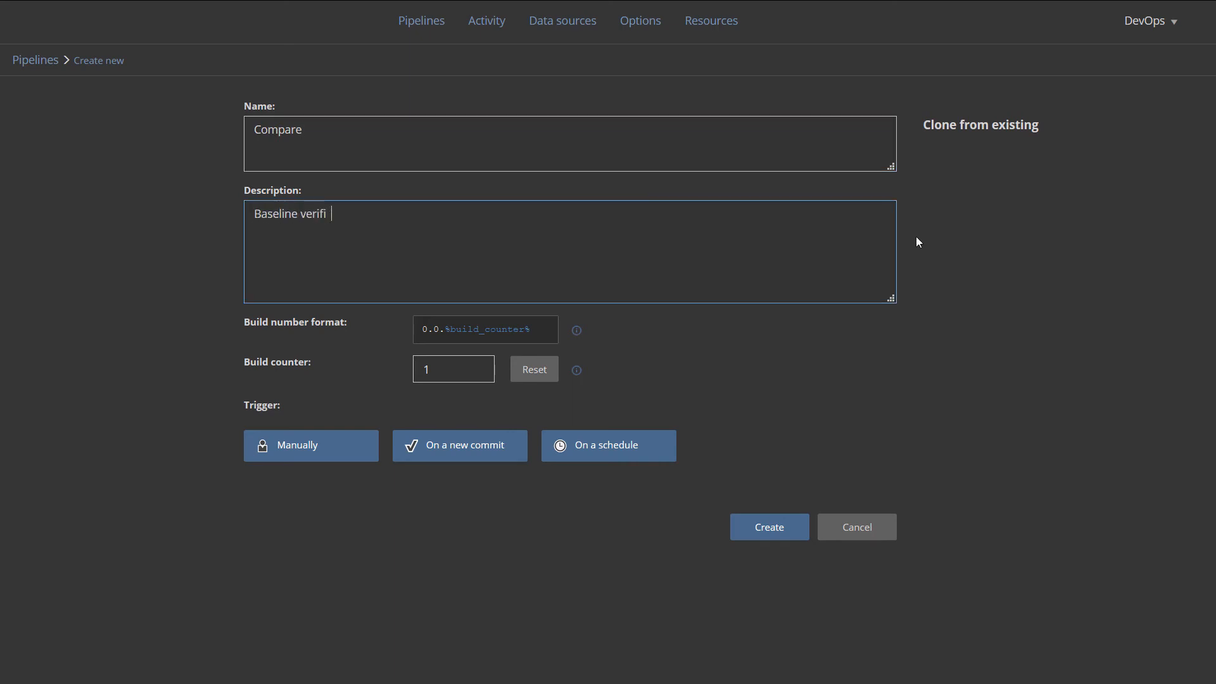
type("cation")
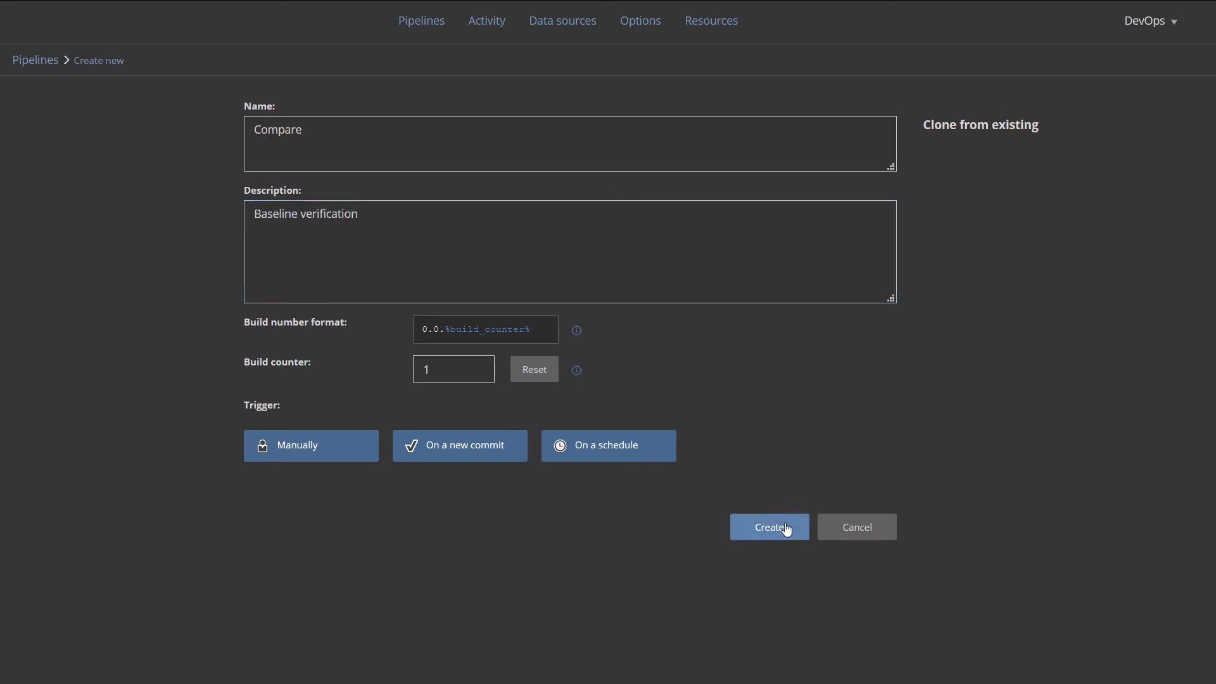
left_click(768, 527)
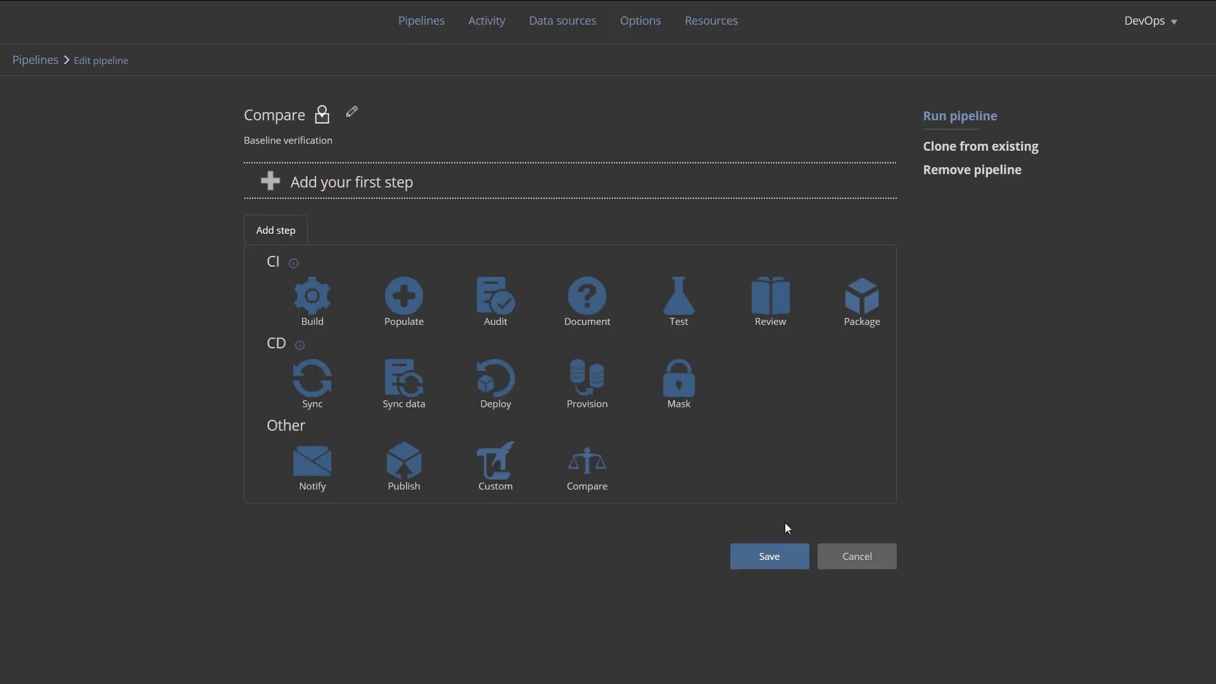
Add a Compare step with Production DB as source and Dev DB clone as target.
left_click(586, 461)
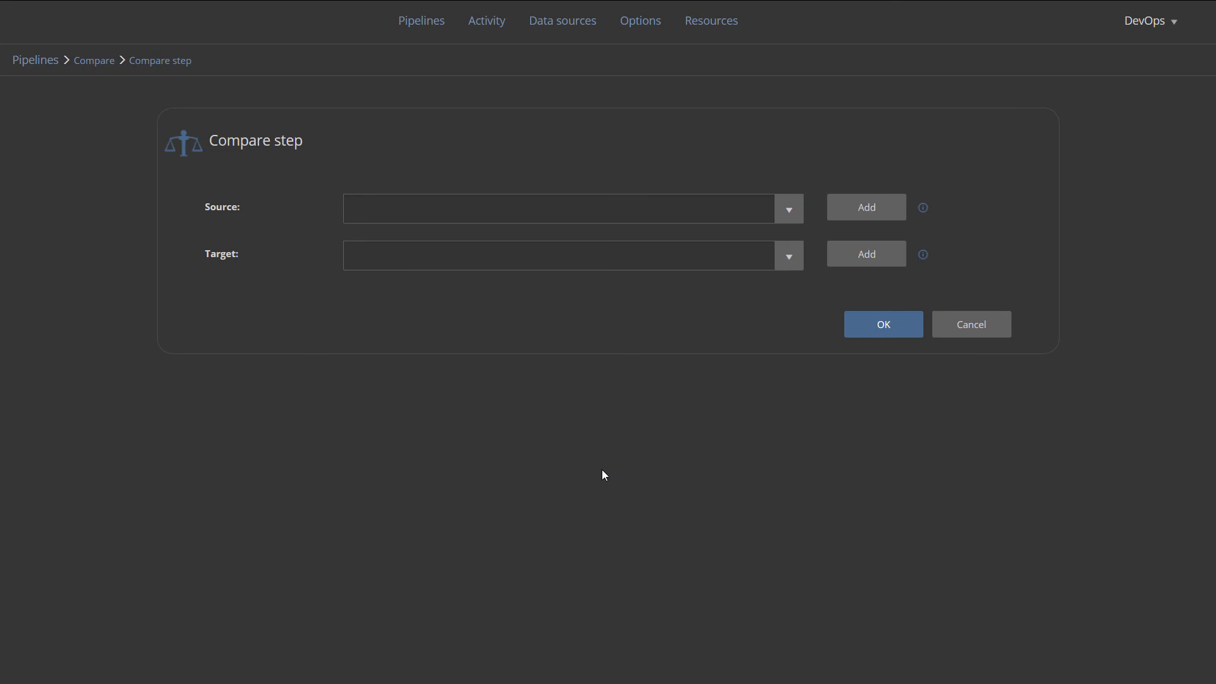
left_click(788, 207)
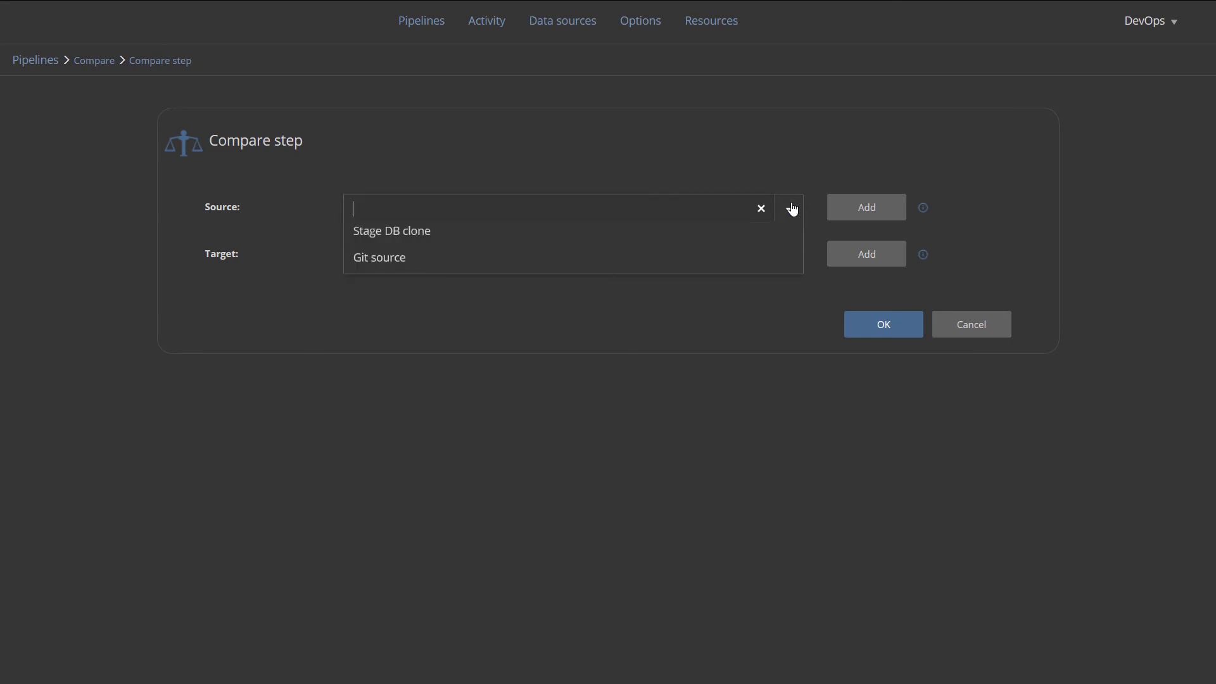
left_click(789, 208)
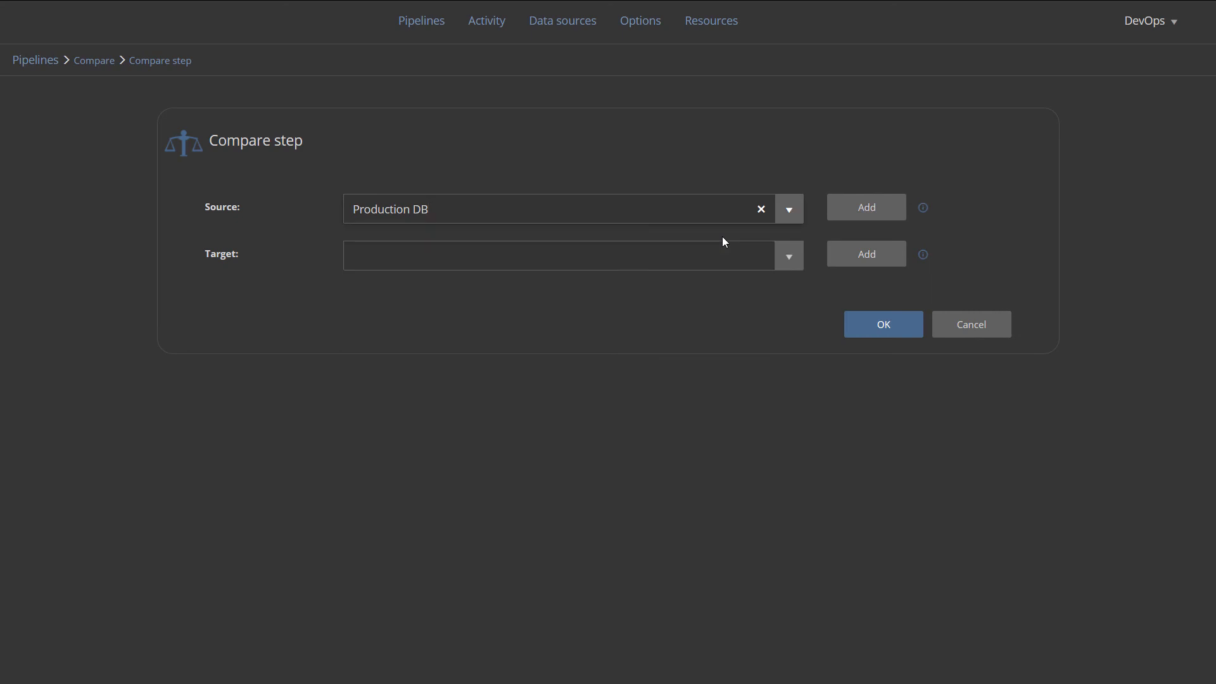
left_click(788, 254)
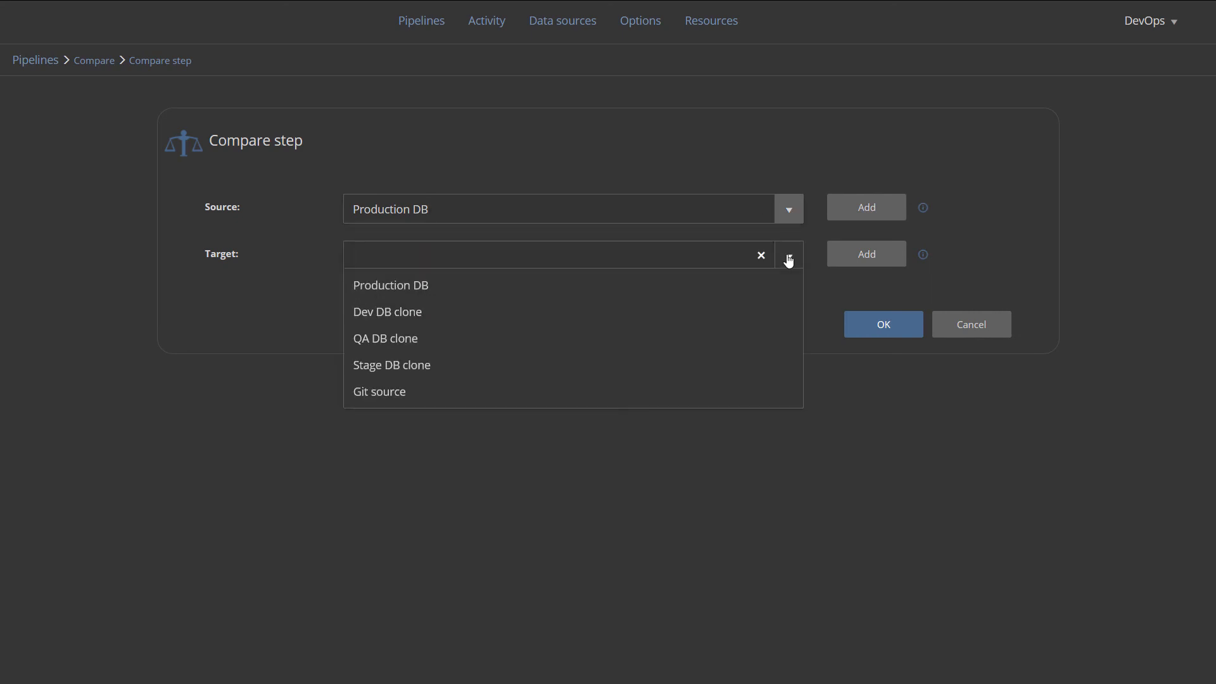
mouse_move(385, 338)
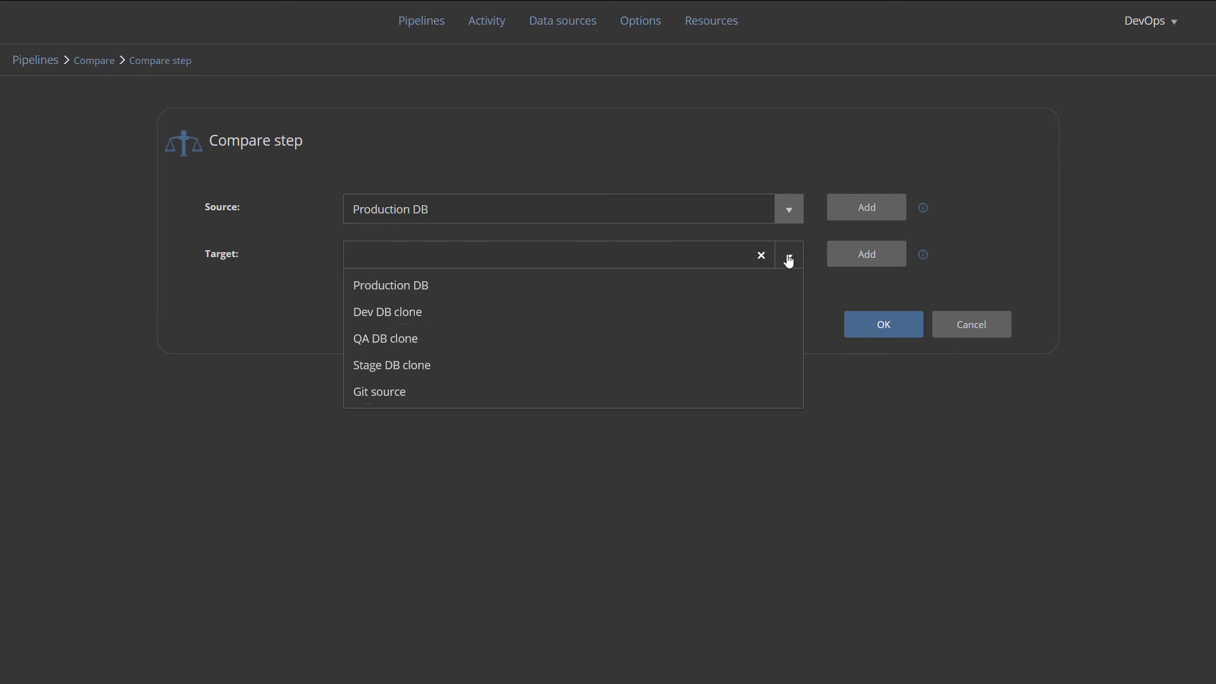
mouse_move(759, 285)
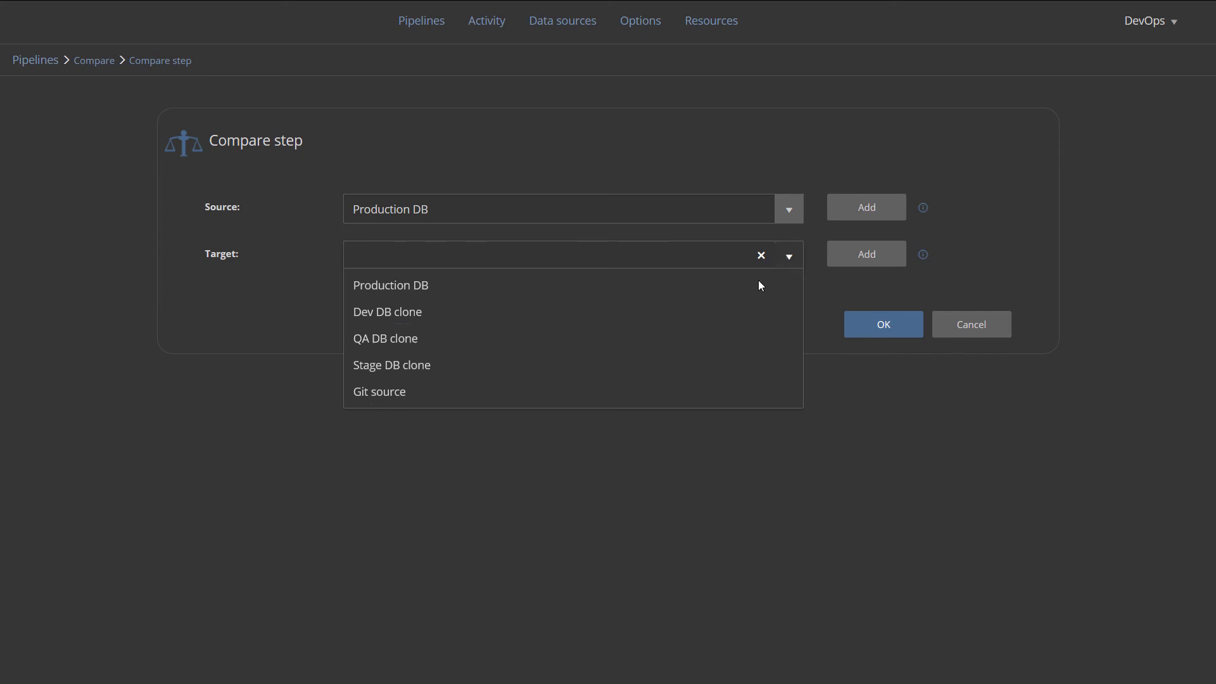
left_click(388, 312)
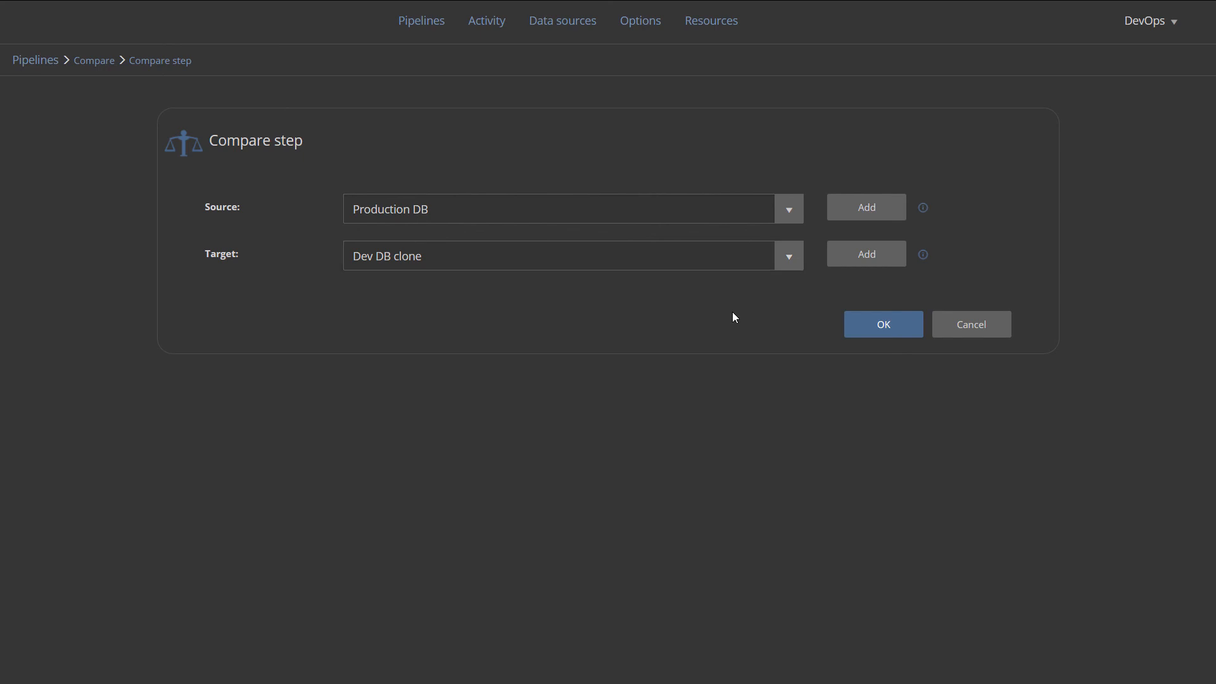
left_click(881, 323)
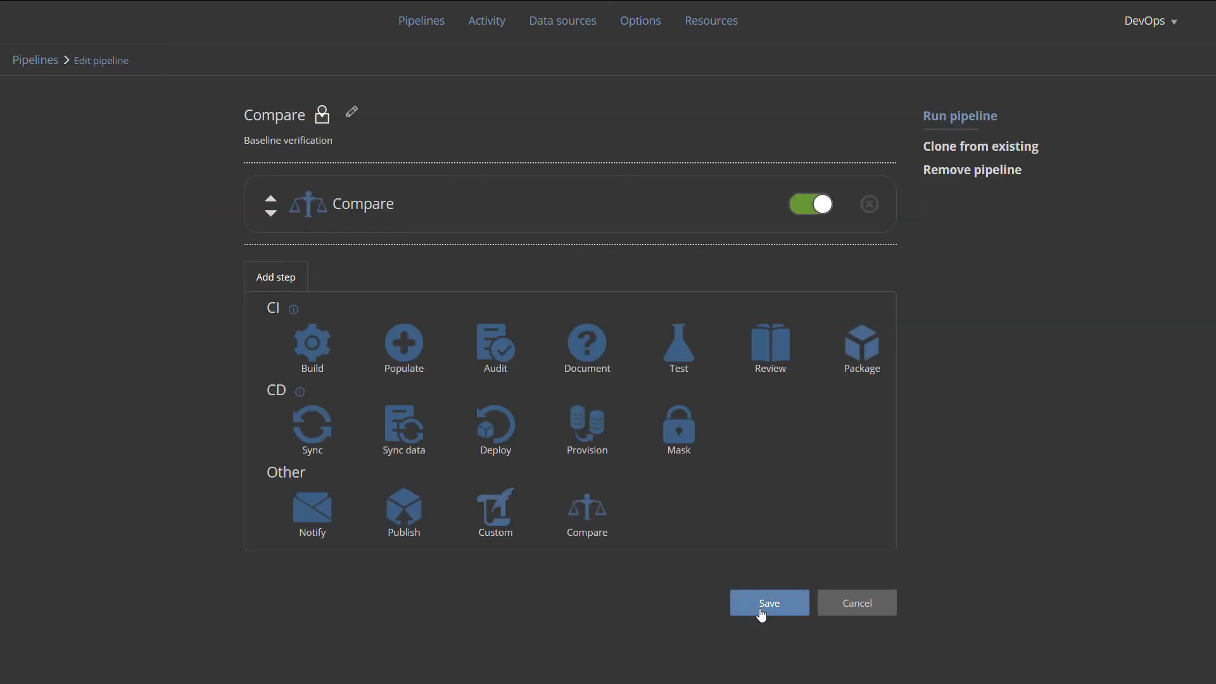
Save the Compare pipeline and go to the data sources list.
left_click(768, 603)
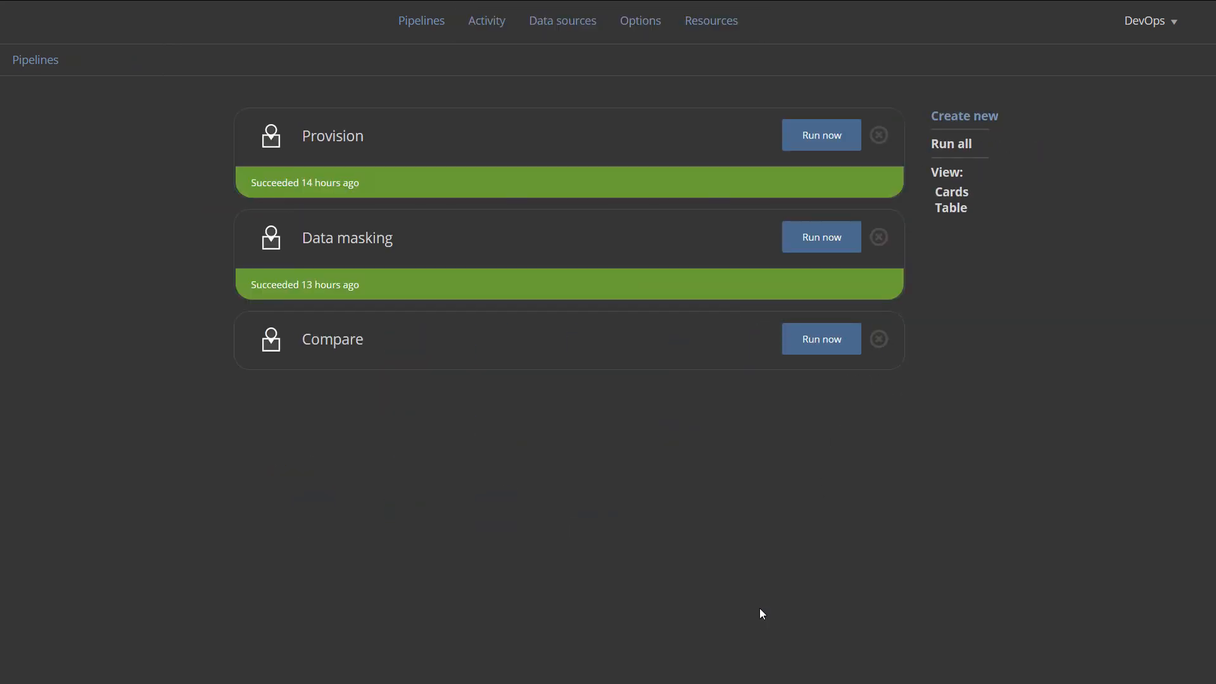
left_click(561, 21)
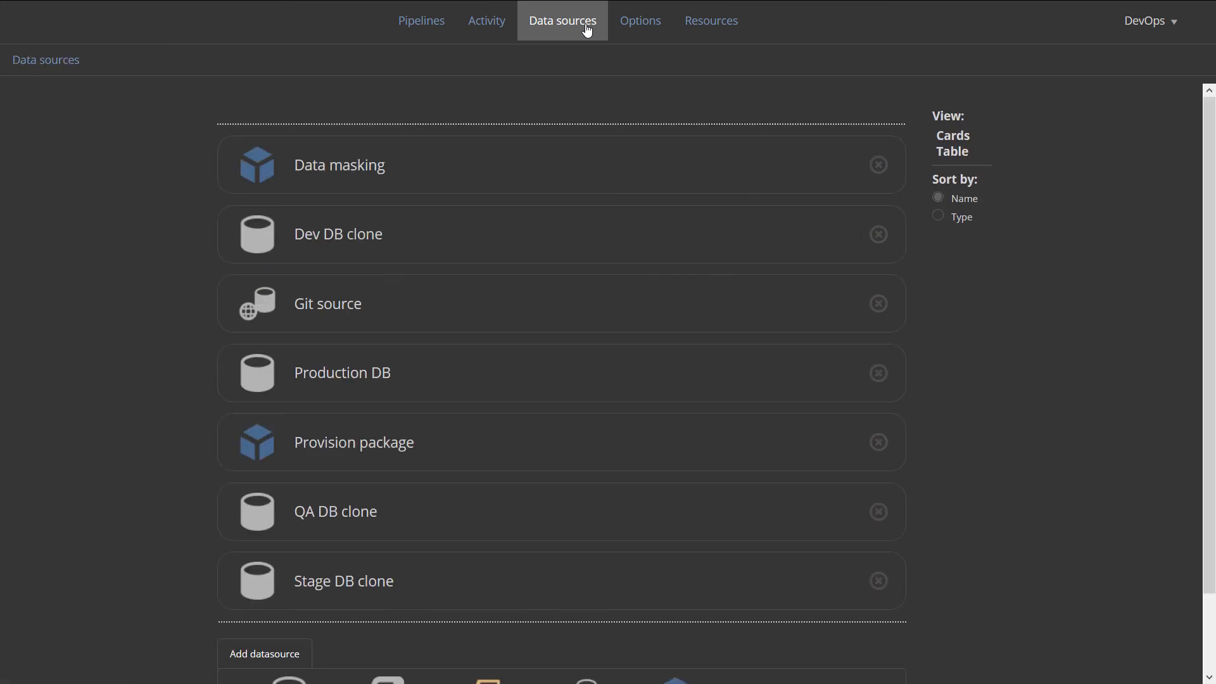
Set the Git source data source branch to $/PhoneBook-V1.2 after refreshing branches, and save it.
left_click(327, 302)
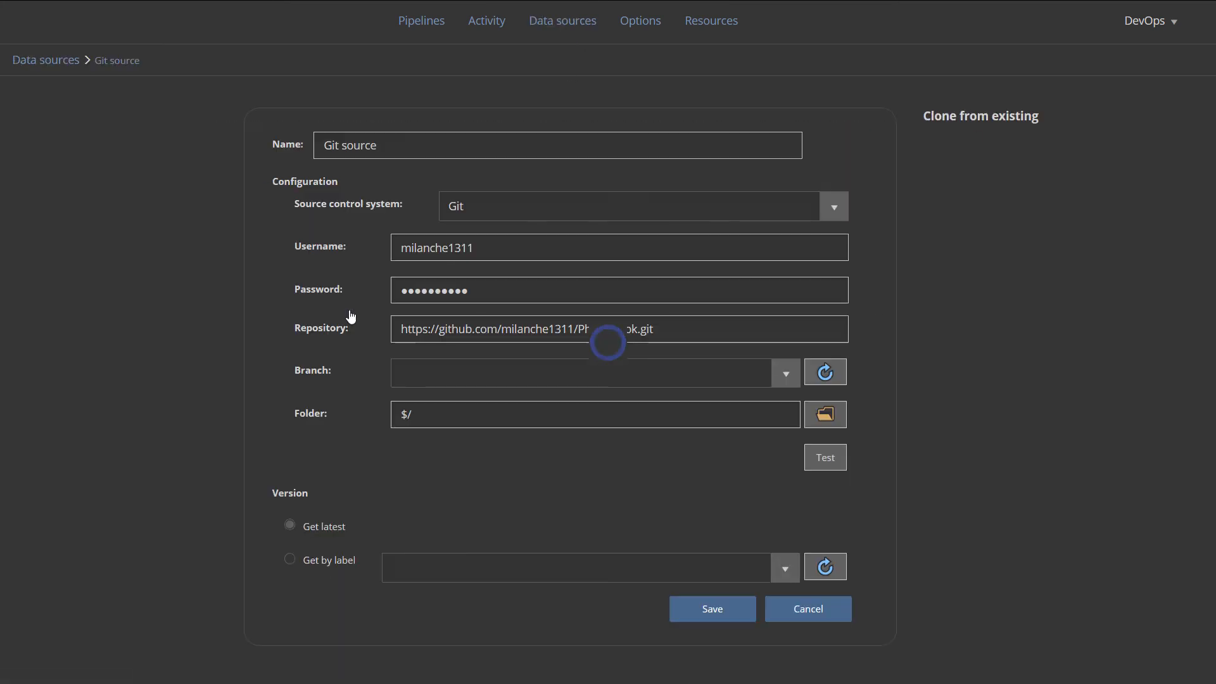
left_click(824, 371)
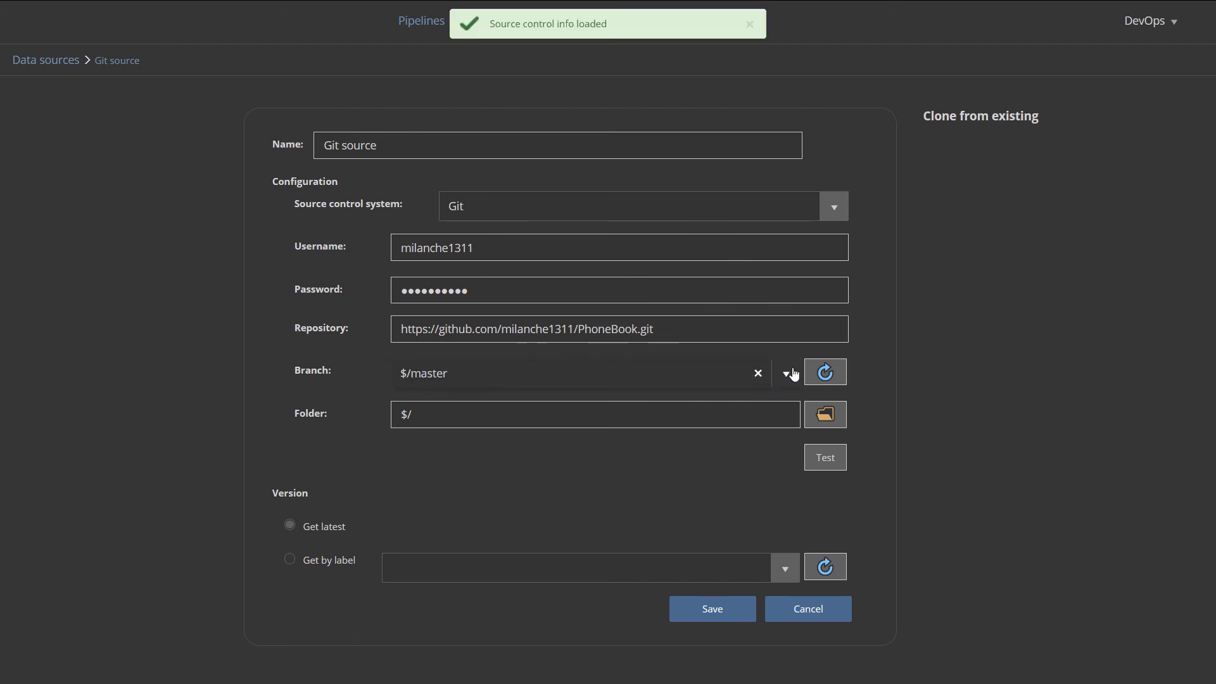
type("$/PhoneBook-V1.2")
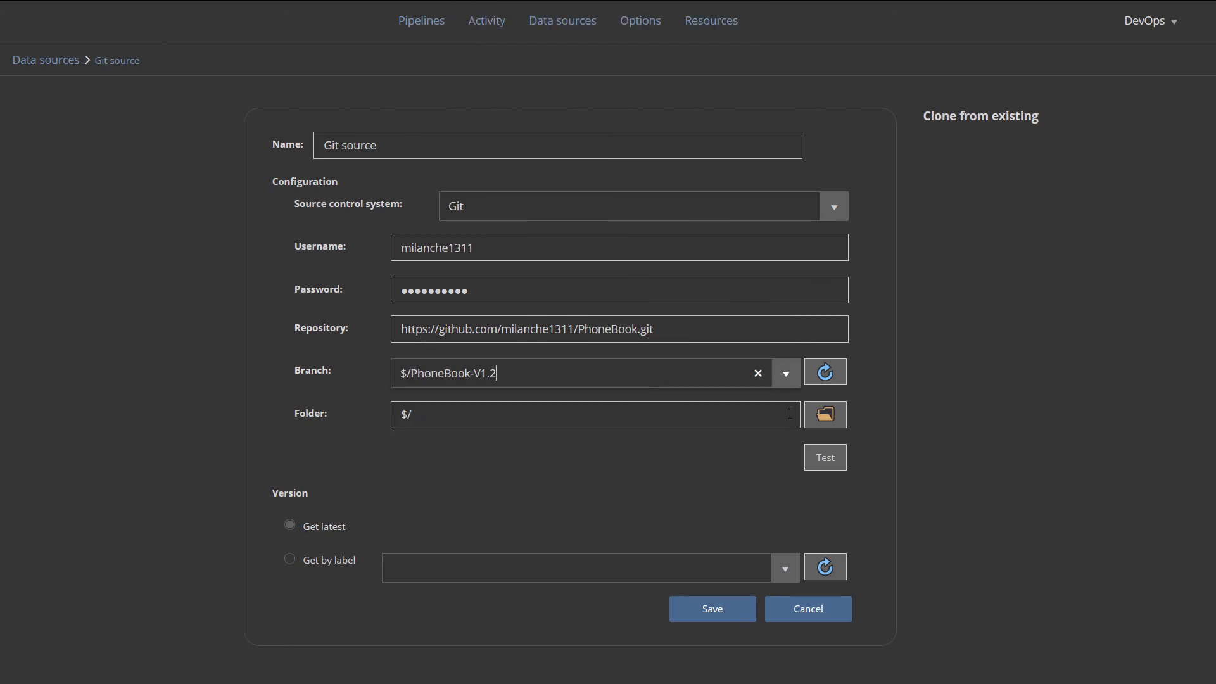
left_click(825, 413)
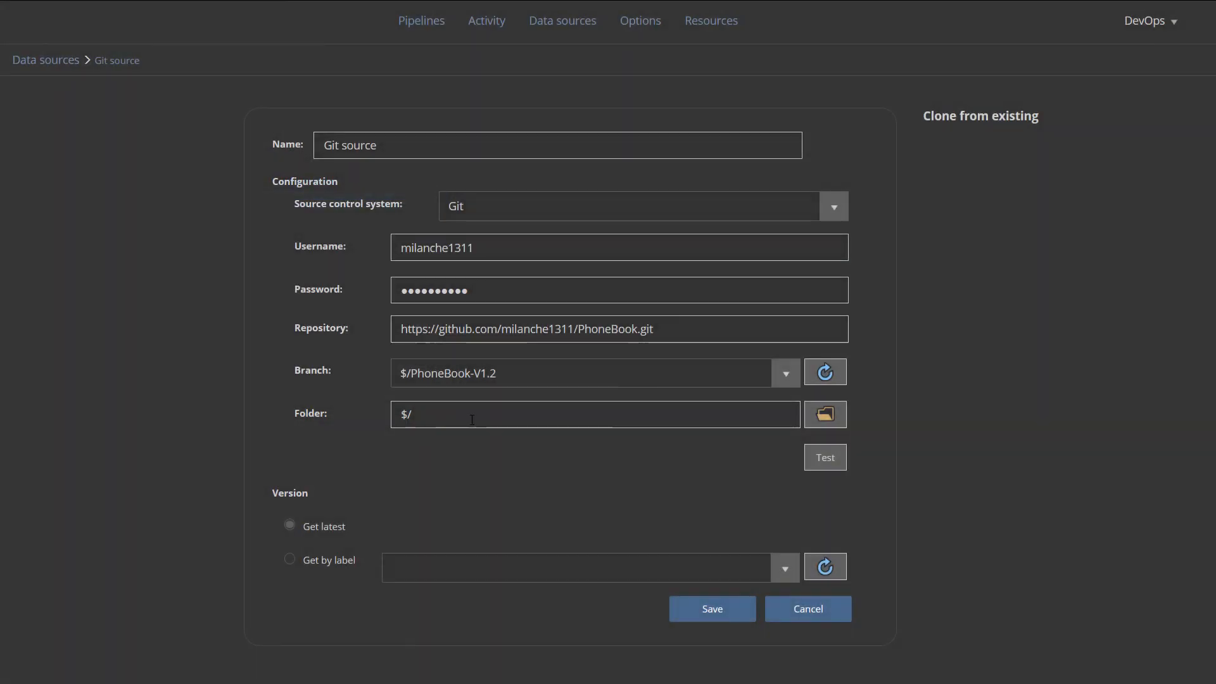
left_click(710, 609)
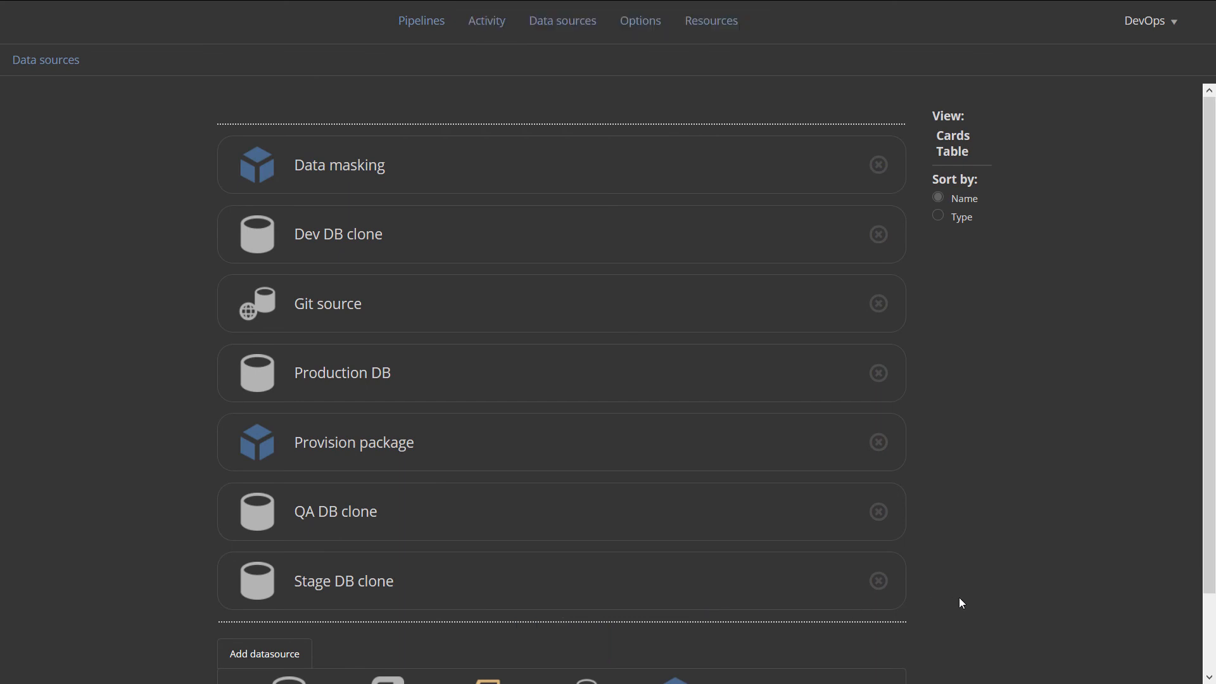
From the Pipelines list, run the Compare pipeline now.
left_click(421, 20)
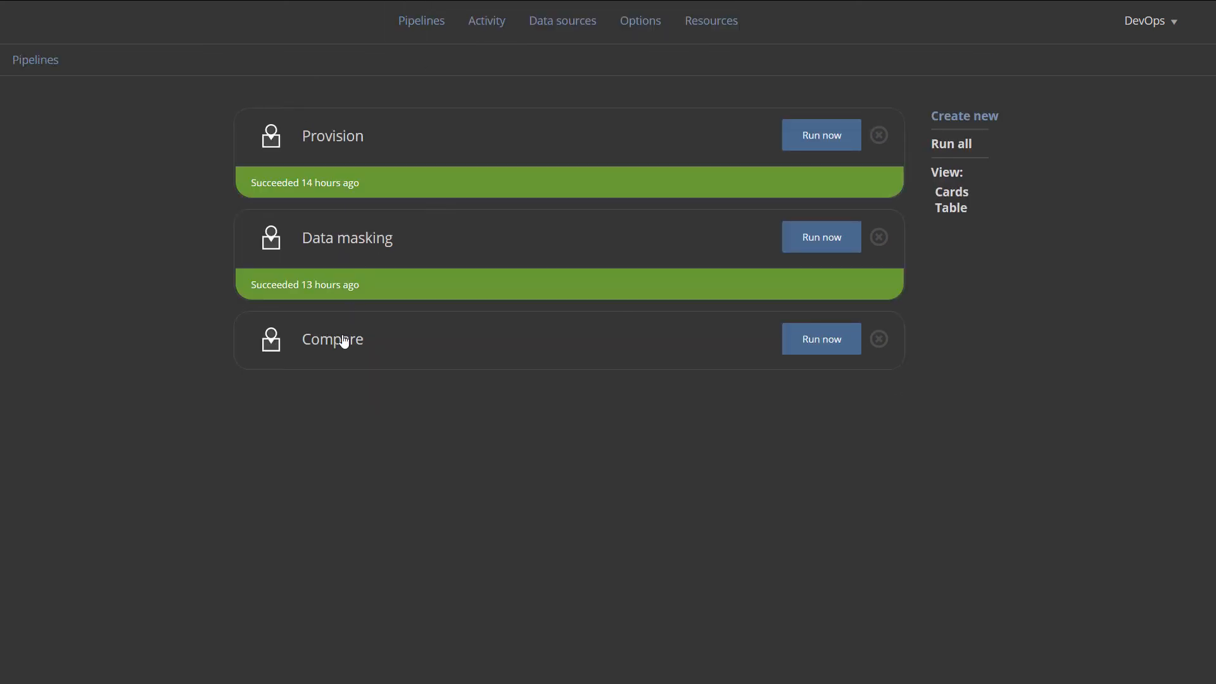
left_click(331, 339)
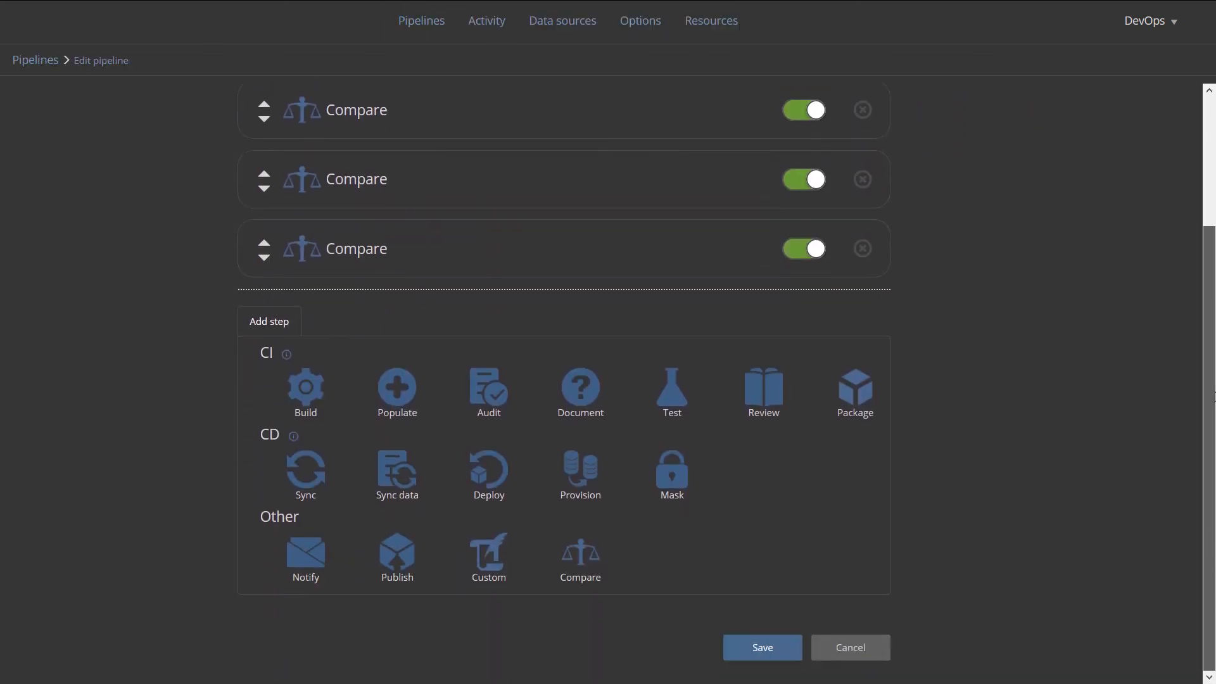
left_click(761, 647)
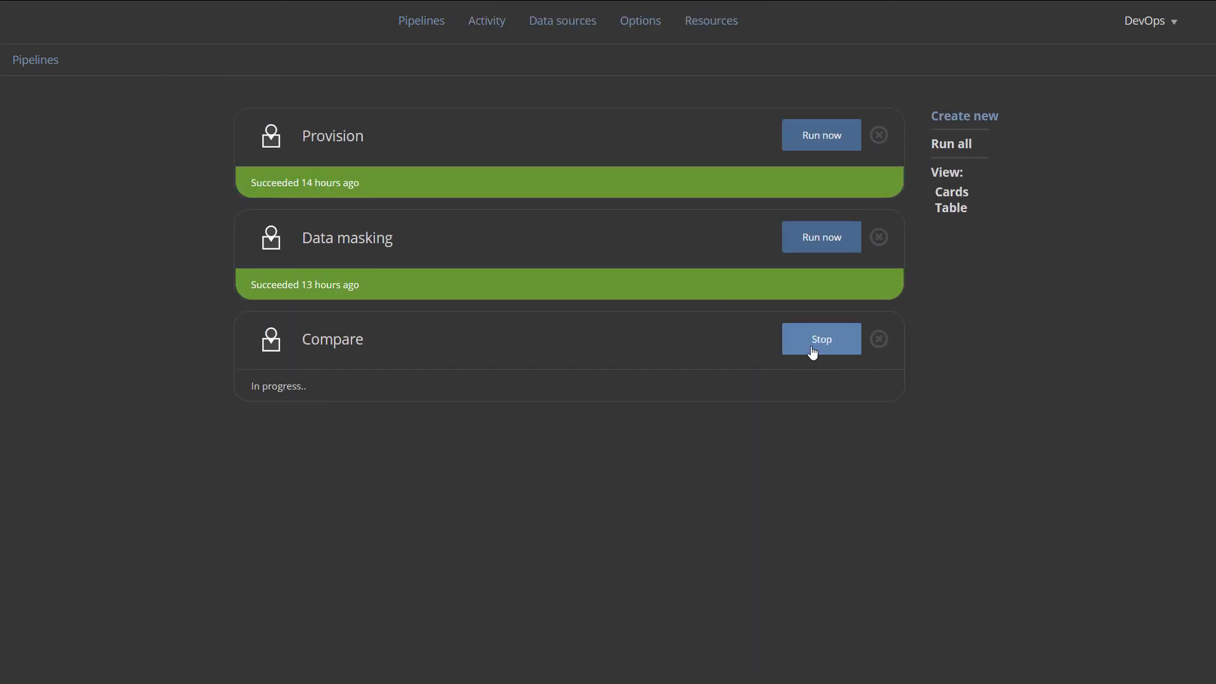